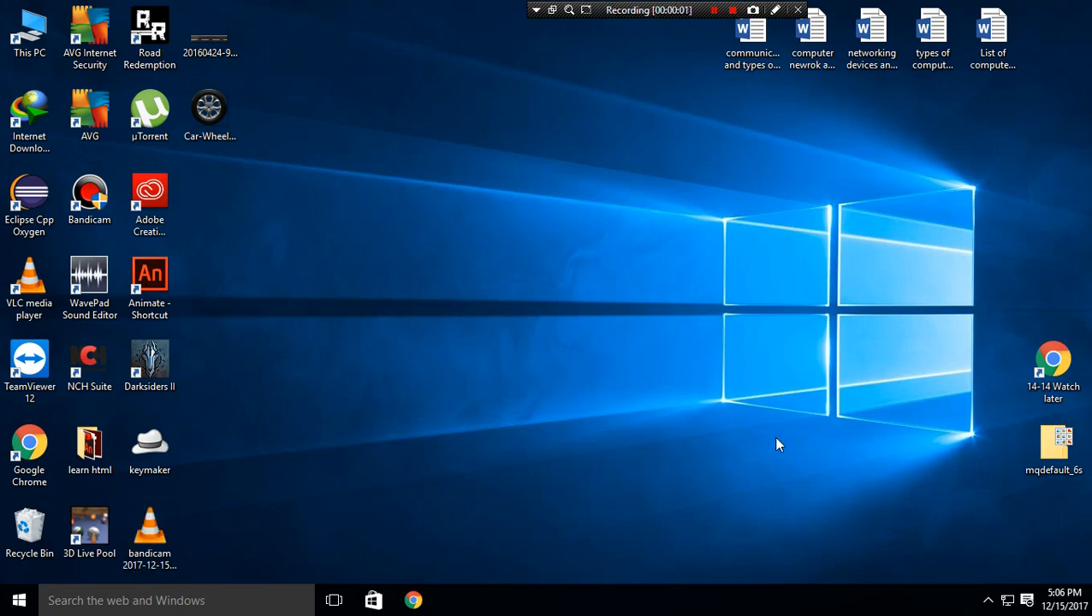
# - Launch Adobe Animate CC from the desktop shortcut so its start screen appears
pyautogui.rightClick(582, 265)
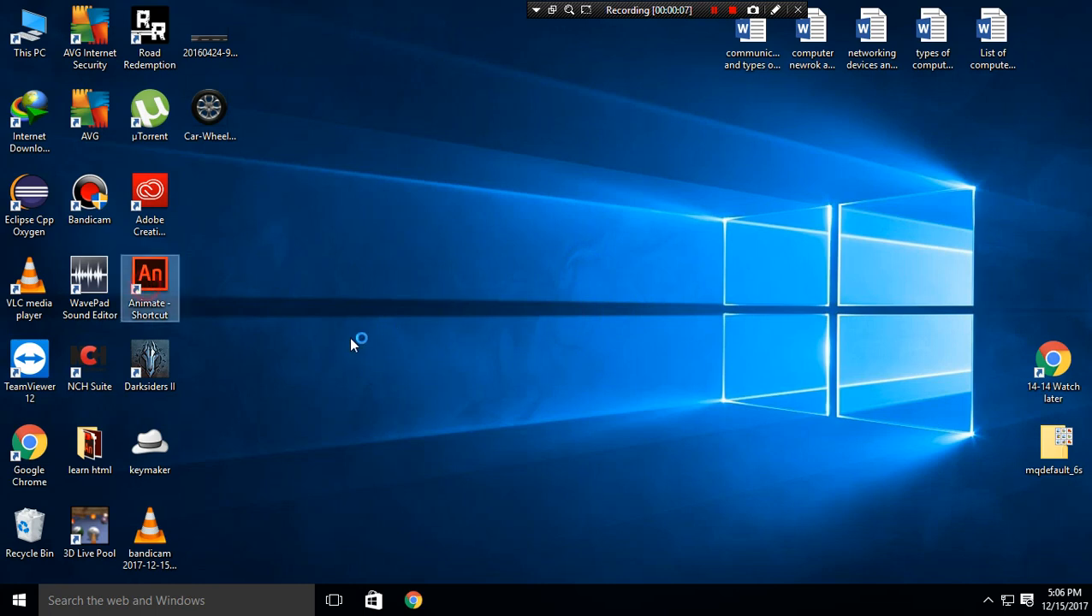
pyautogui.doubleClick(151, 287)
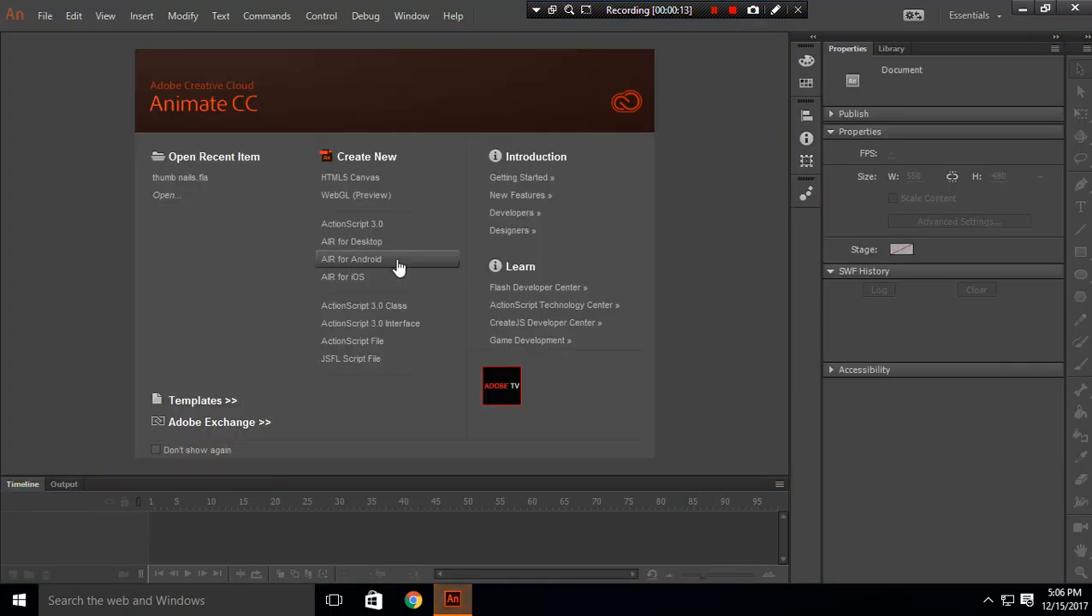
# - Create a new blank ActionScript 3.0 document with an empty white stage
pyautogui.click(351, 258)
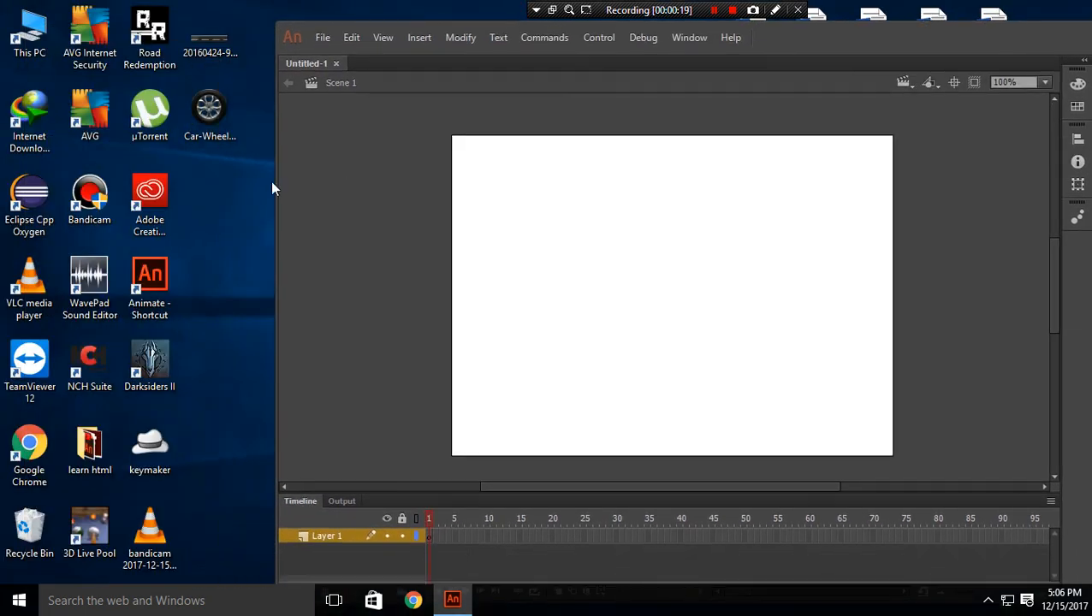
pyautogui.moveTo(208, 111)
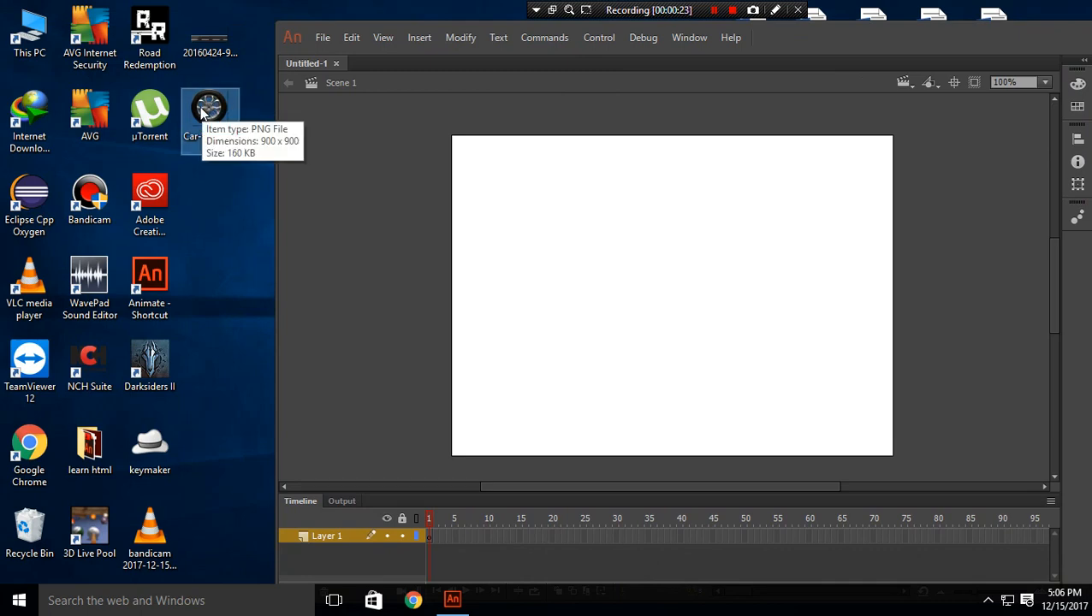
# - Import Car-Wheel-PNG onto the stage and shrink it with Free Transform
pyautogui.moveTo(209, 102); pyautogui.dragTo(671, 295)
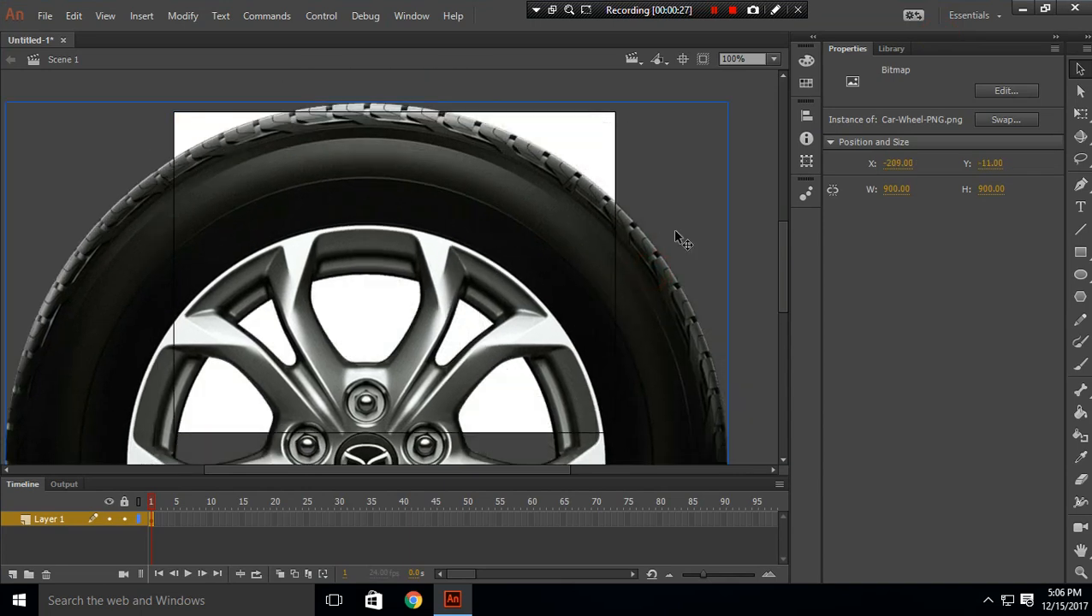
pyautogui.click(1081, 113)
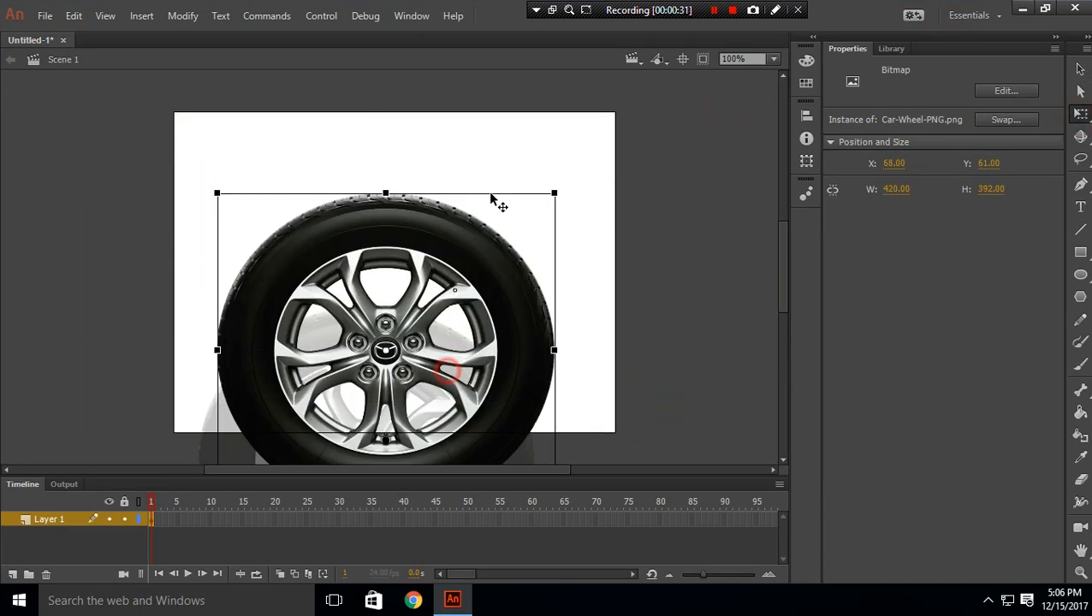
pyautogui.moveTo(555, 194); pyautogui.dragTo(452, 205)
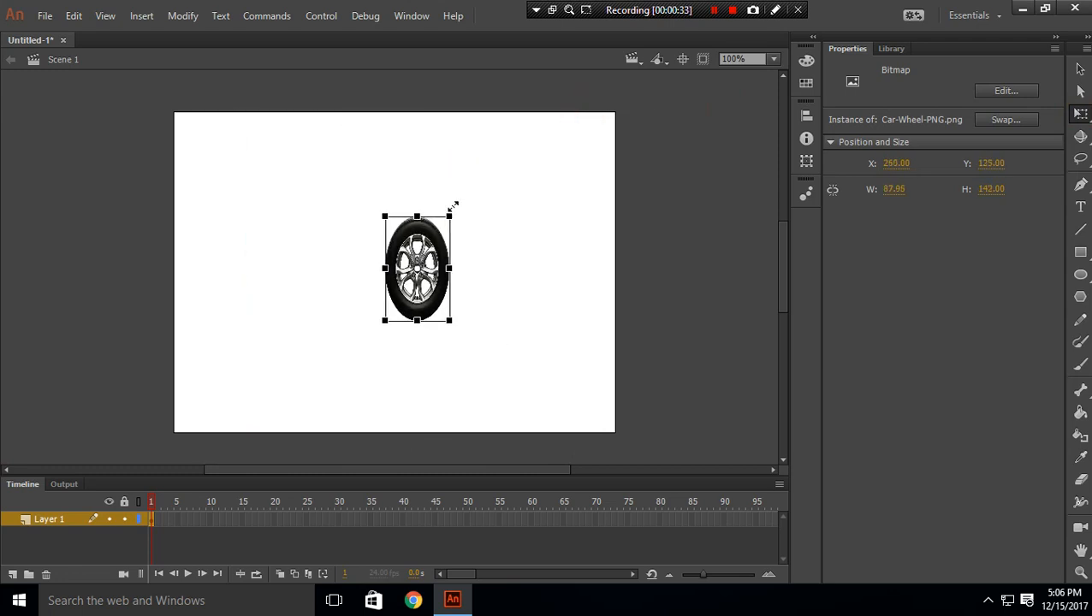
pyautogui.moveTo(452, 216); pyautogui.dragTo(465, 219)
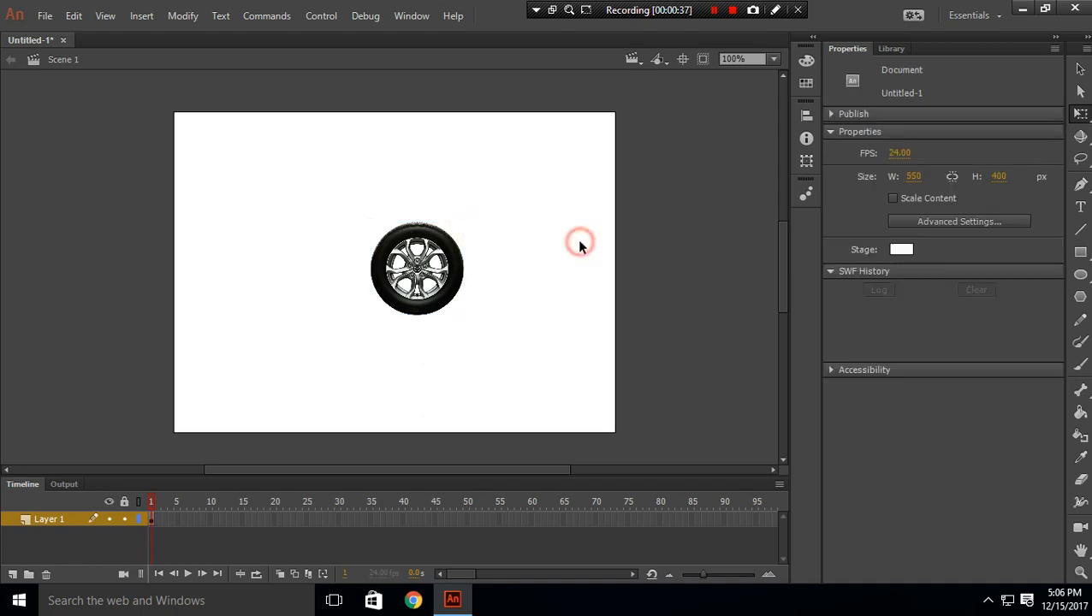
# - Place the wheel at the stage's bottom-left corner and set its size to 70×70
pyautogui.click(418, 267)
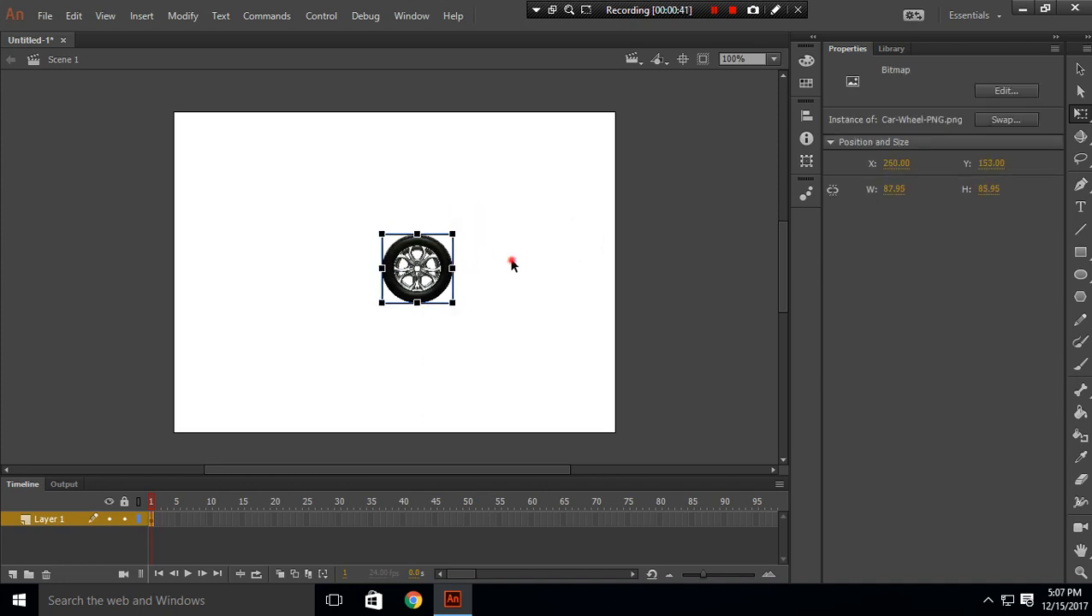
pyautogui.moveTo(418, 268); pyautogui.dragTo(372, 308)
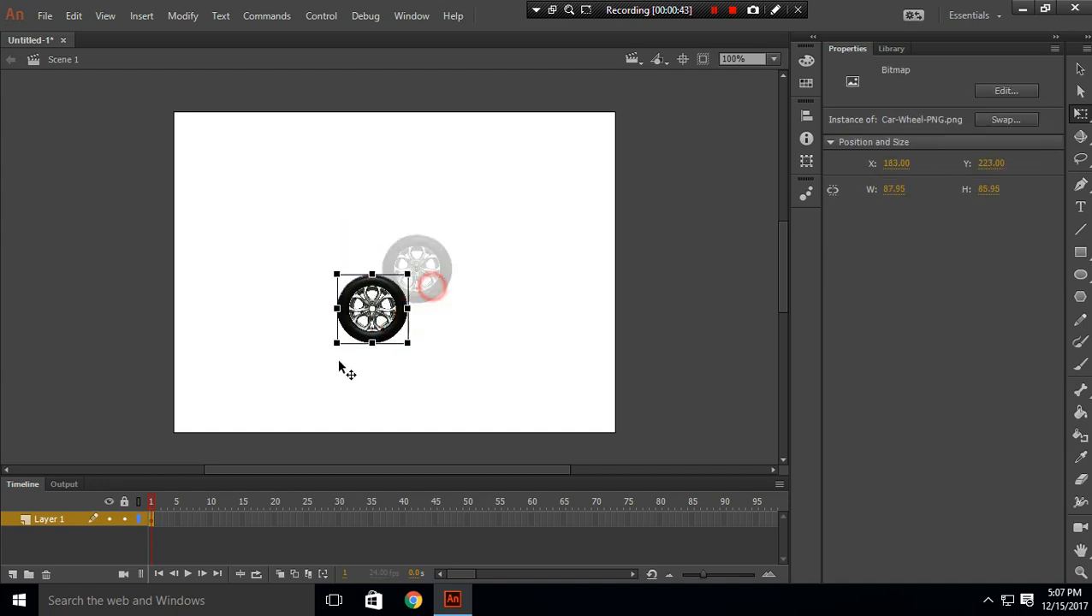
pyautogui.moveTo(372, 308); pyautogui.dragTo(209, 398)
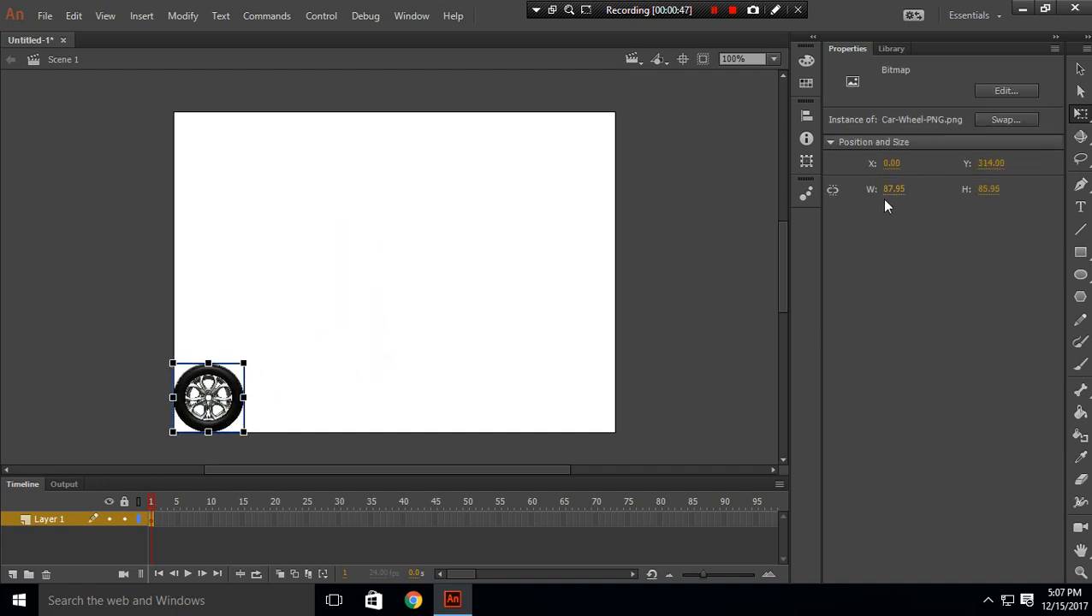
pyautogui.click(894, 189)
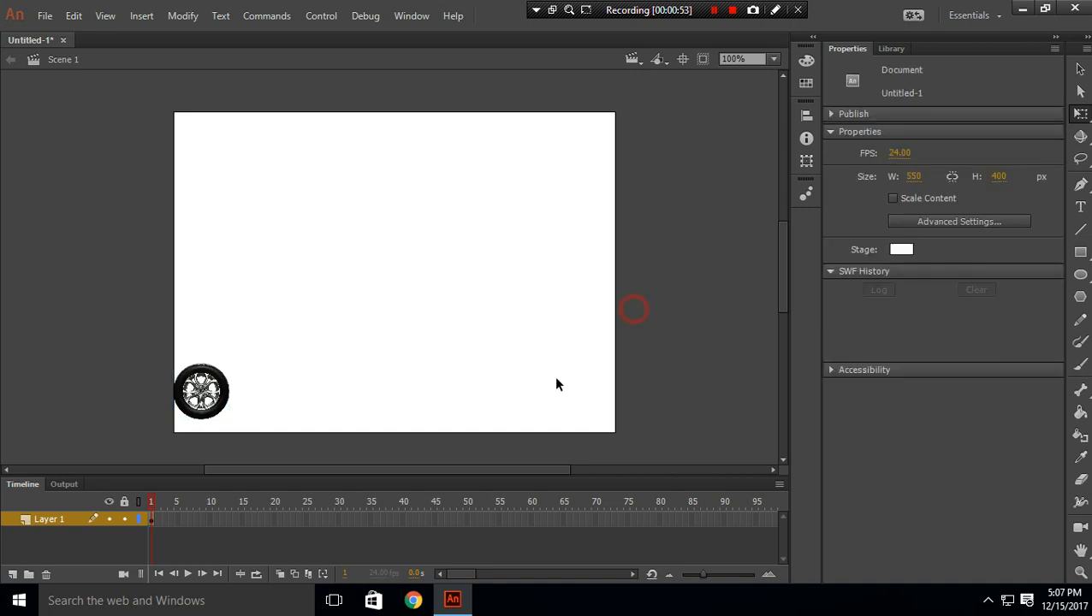
pyautogui.click(202, 392)
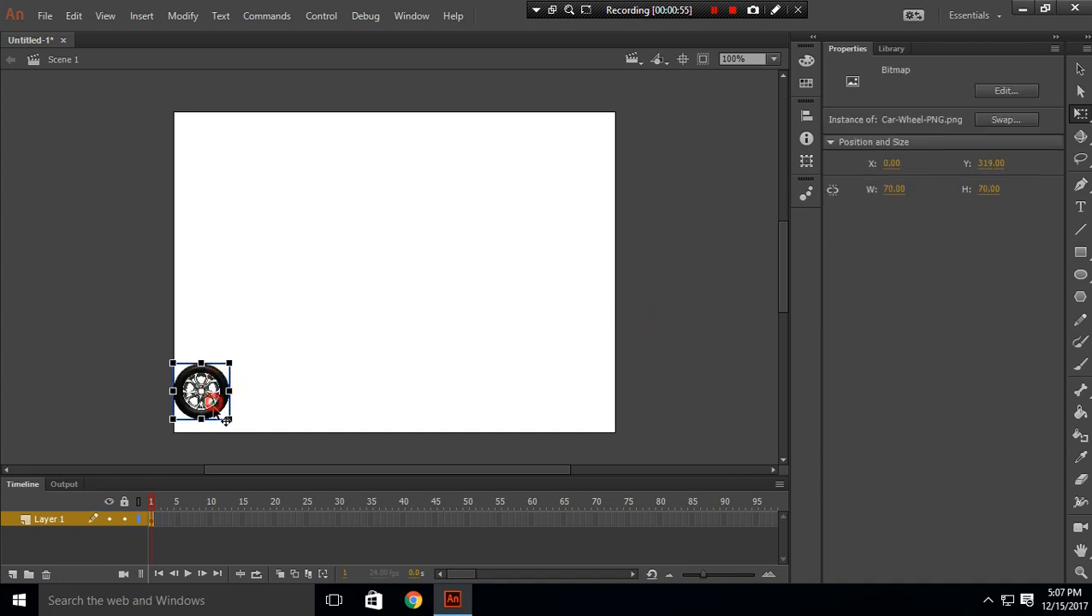
pyautogui.moveTo(202, 394); pyautogui.dragTo(202, 405)
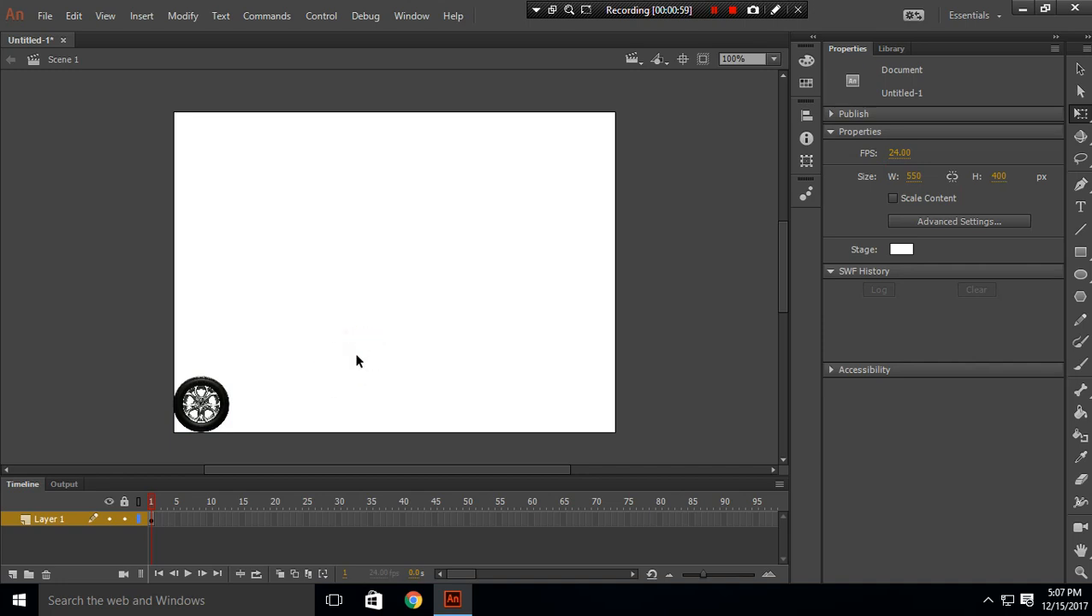
pyautogui.click(202, 404)
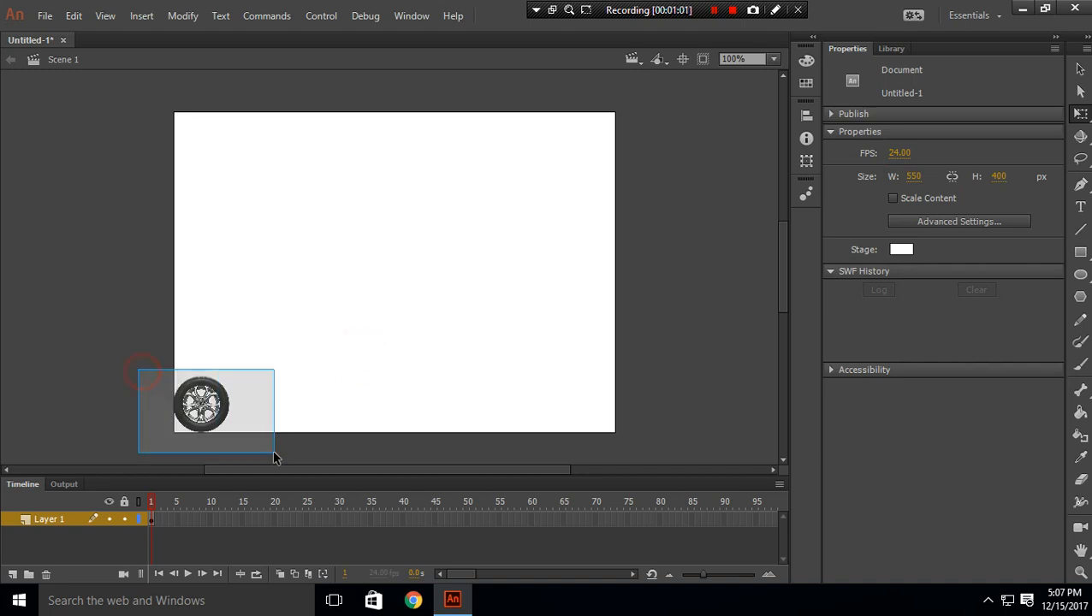
# - Convert the wheel into movie clip Symbol 1 and enter it for editing
pyautogui.rightClick(202, 402)
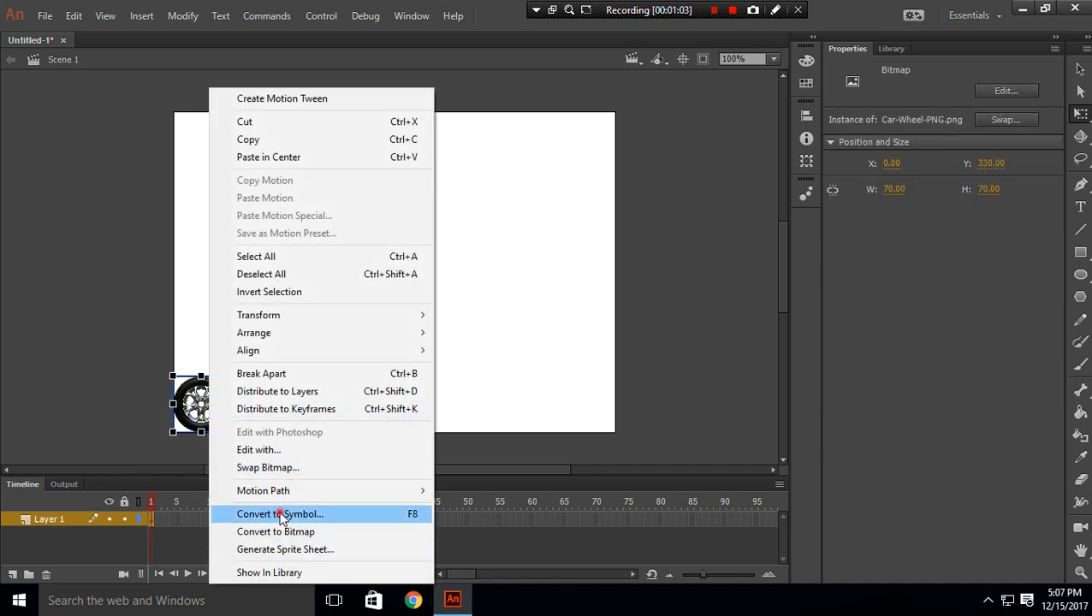
pyautogui.click(279, 513)
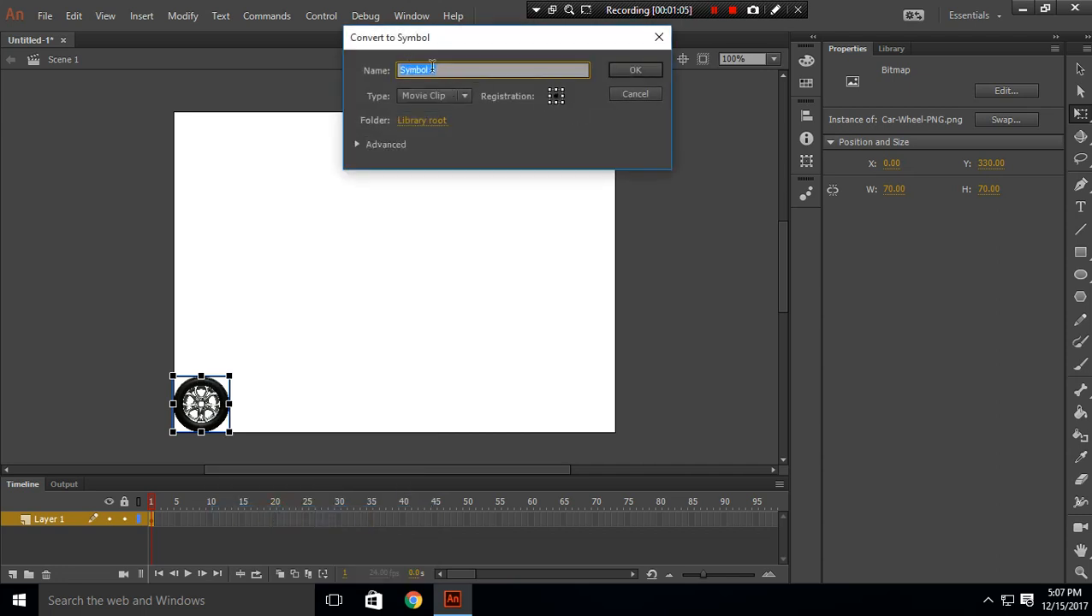
pyautogui.click(635, 69)
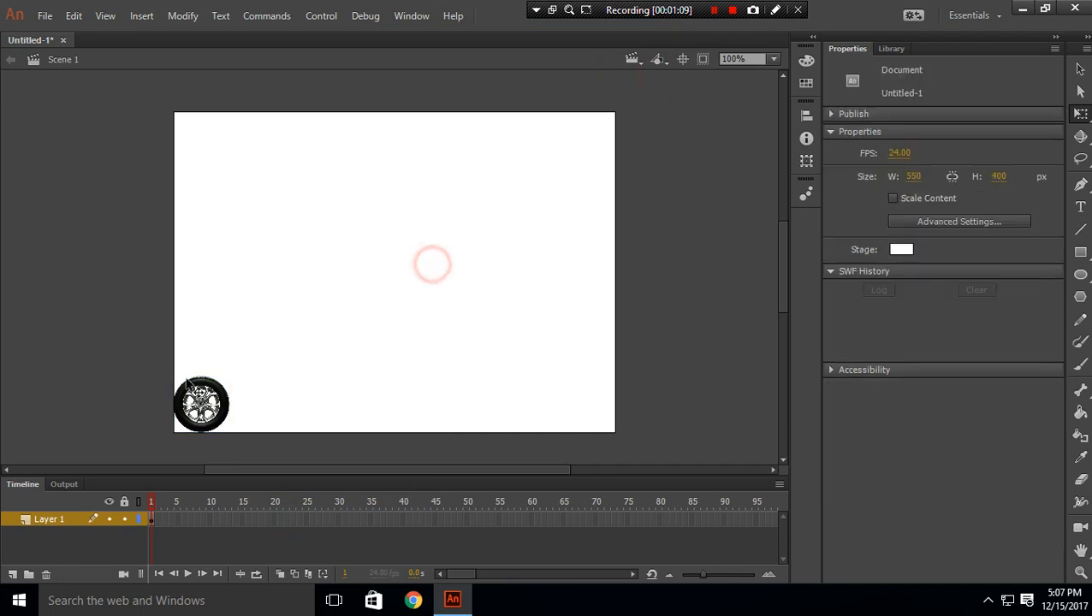
pyautogui.click(202, 404)
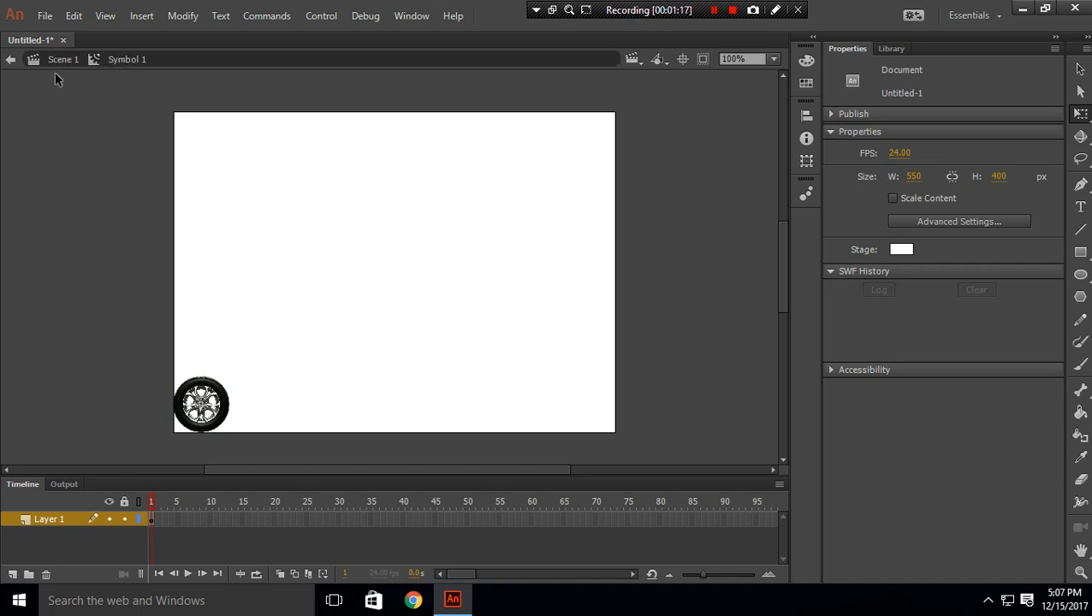
pyautogui.moveTo(120, 58)
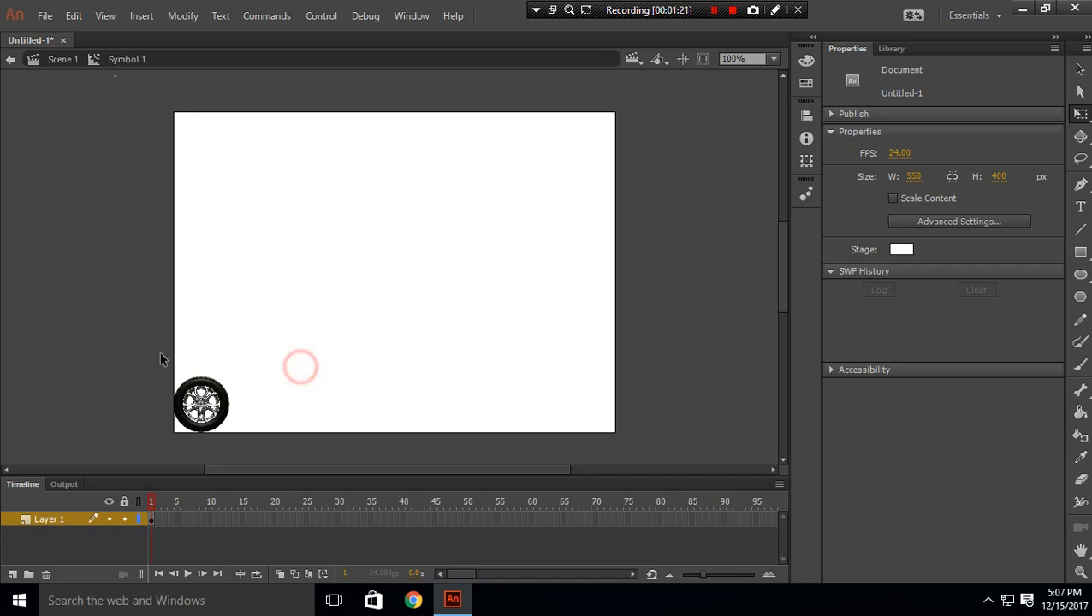
# - Inside Symbol 1, convert the wheel into nested movie clip Symbol 2 and enter it
pyautogui.rightClick(202, 404)
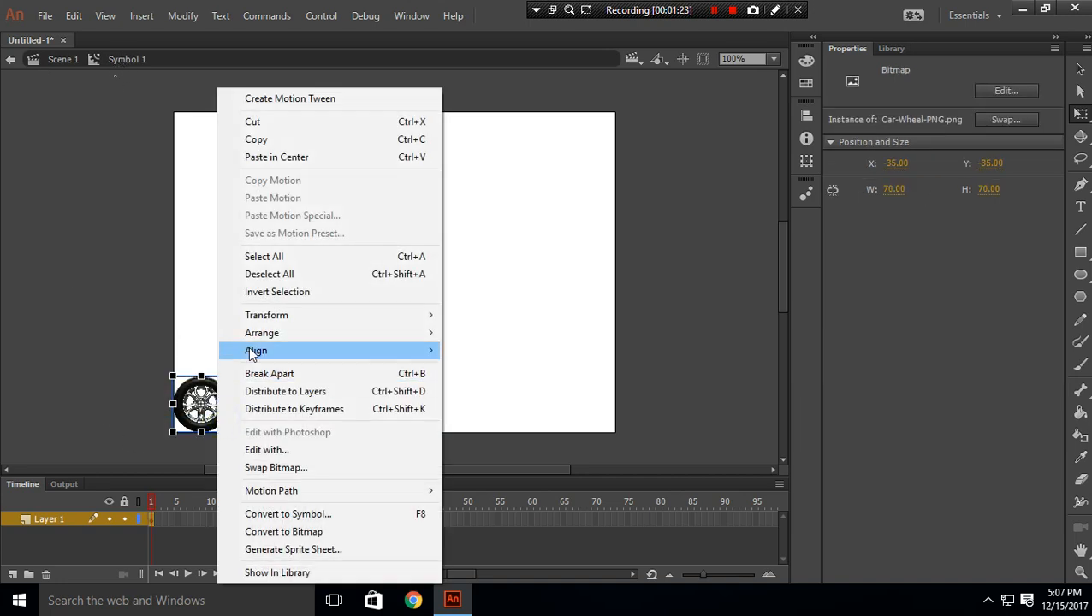
pyautogui.moveTo(300, 514)
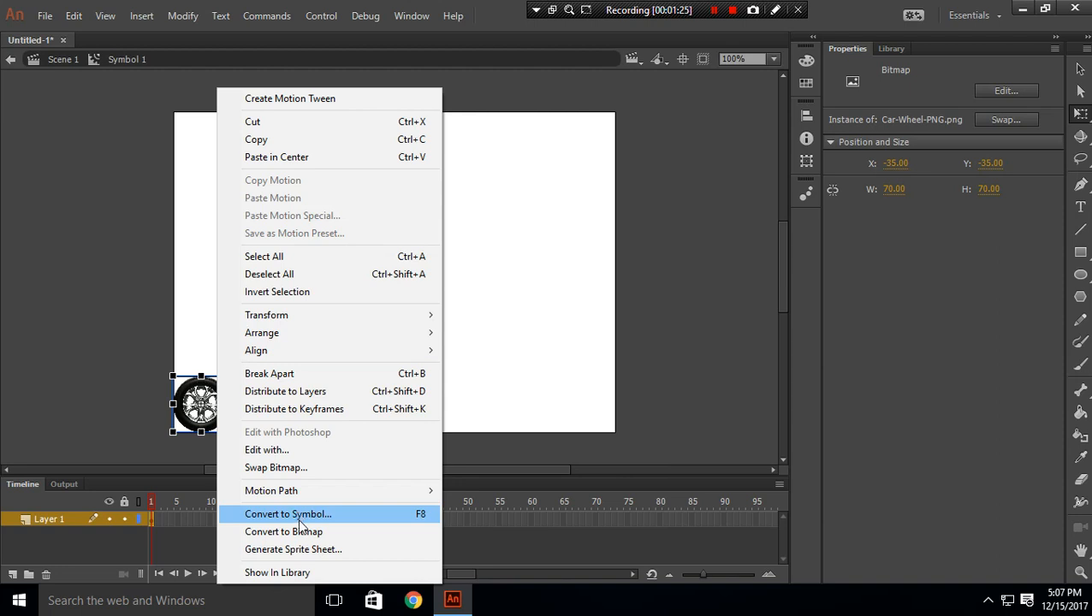
pyautogui.click(287, 514)
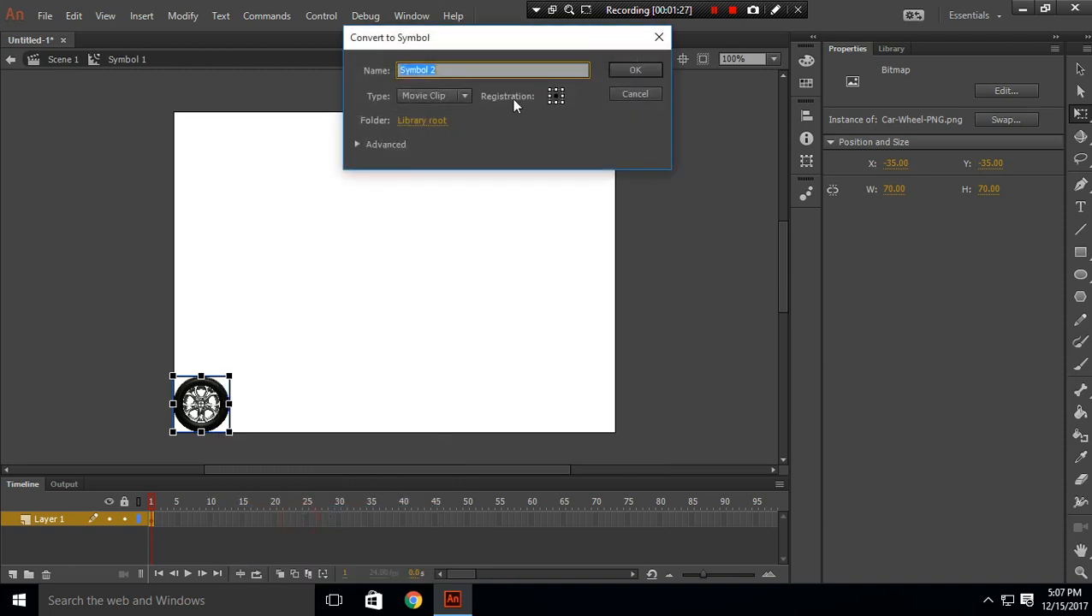
pyautogui.click(635, 68)
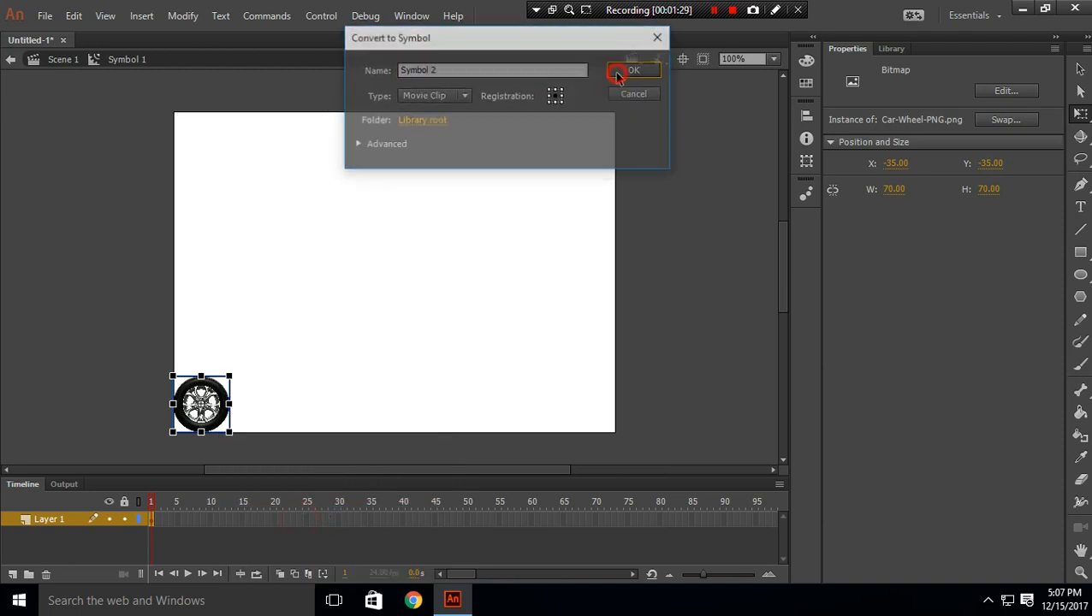
pyautogui.click(634, 70)
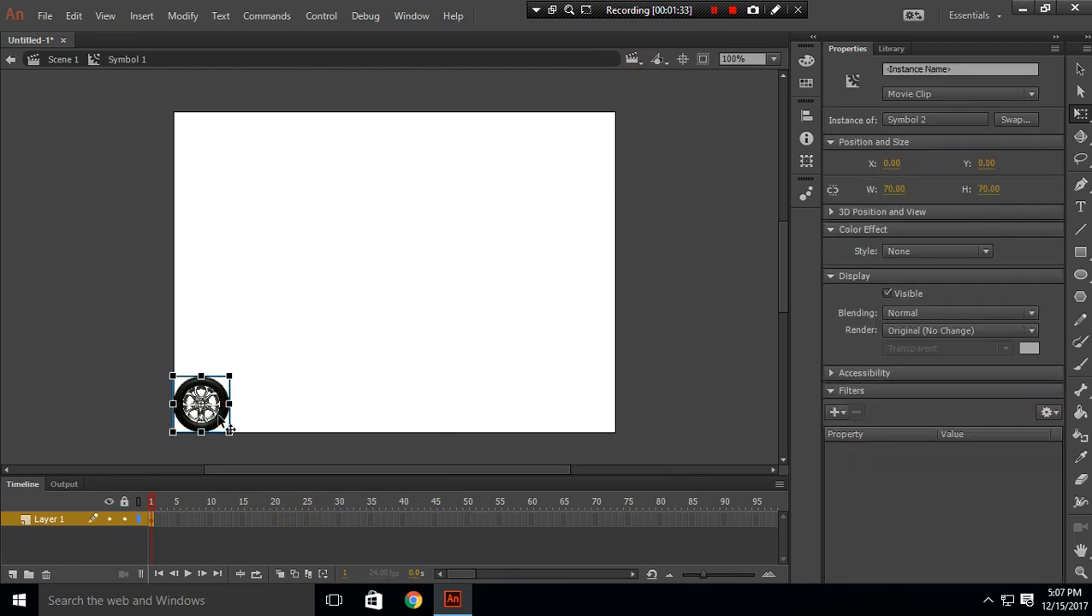
pyautogui.doubleClick(202, 404)
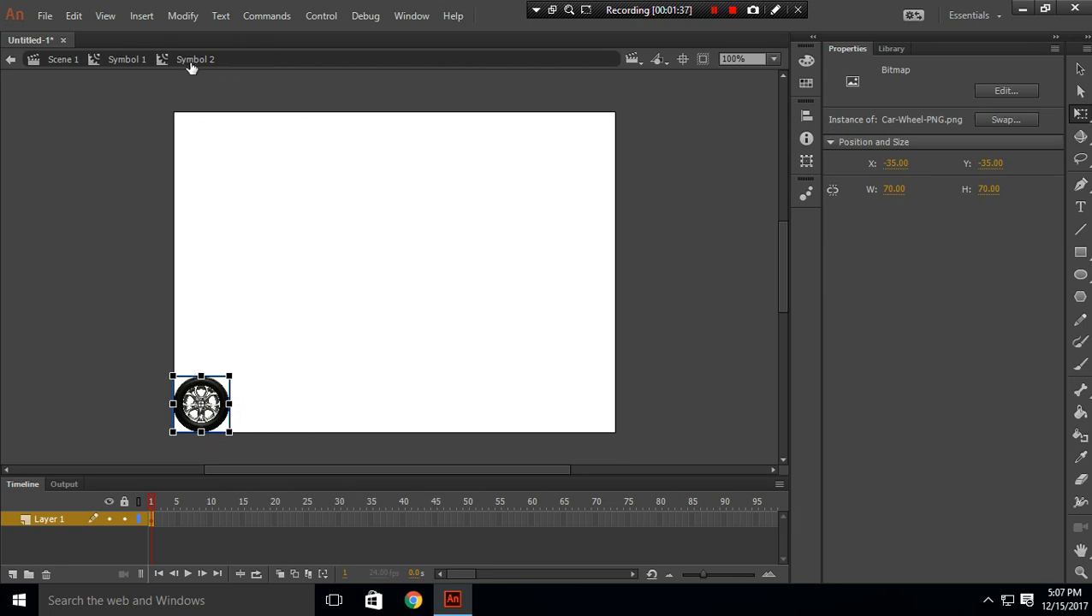
pyautogui.moveTo(217, 58)
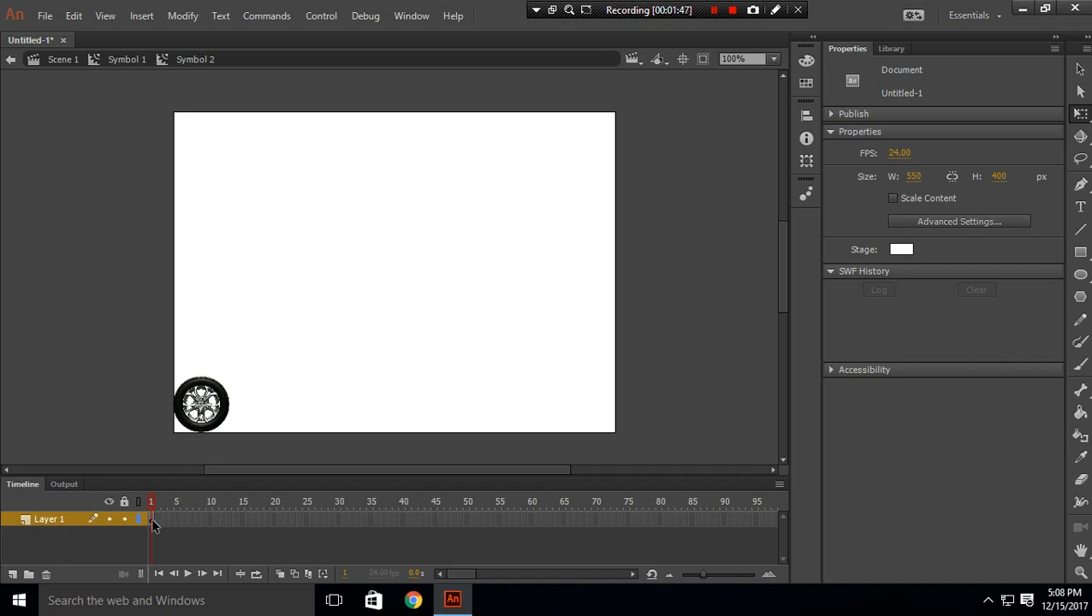
# - Add rotation keyframes at frames 10, 15 and 20 in Symbol 2 with classic tweens between them
pyautogui.rightClick(150, 519)
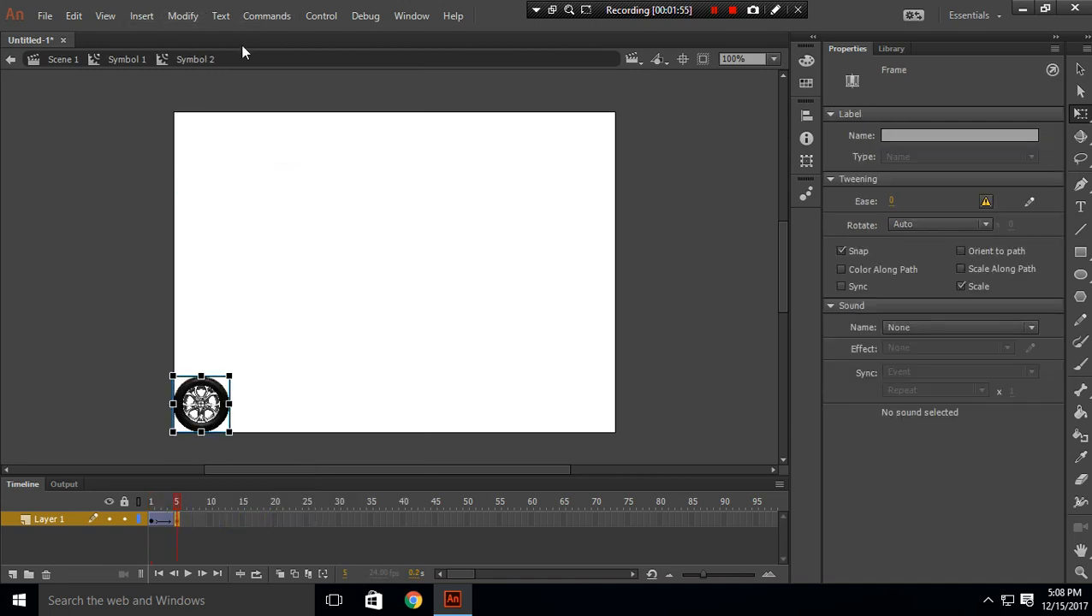
pyautogui.click(184, 15)
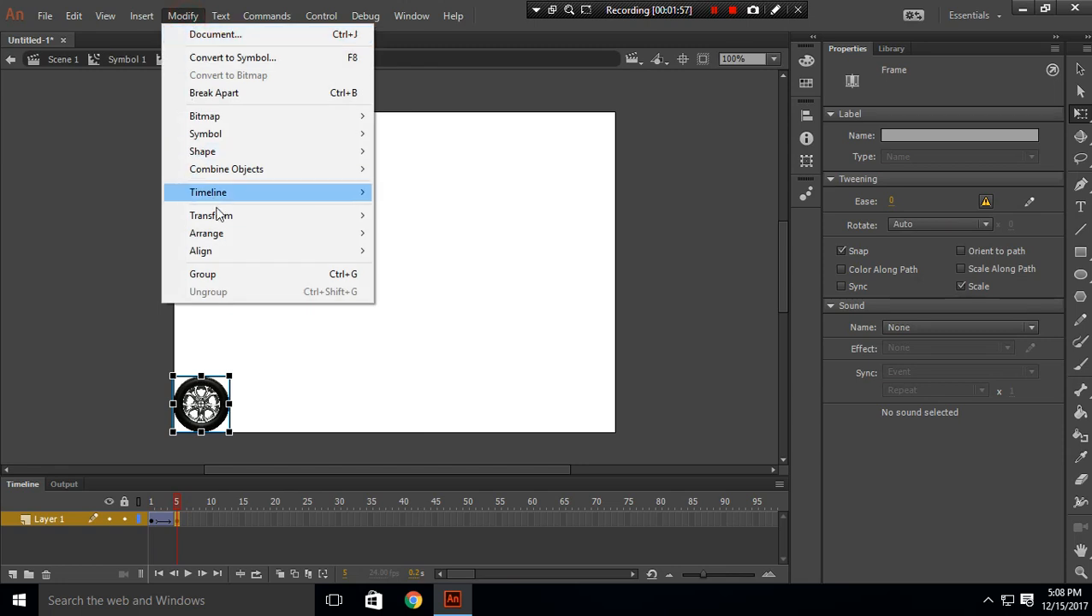
pyautogui.moveTo(211, 216)
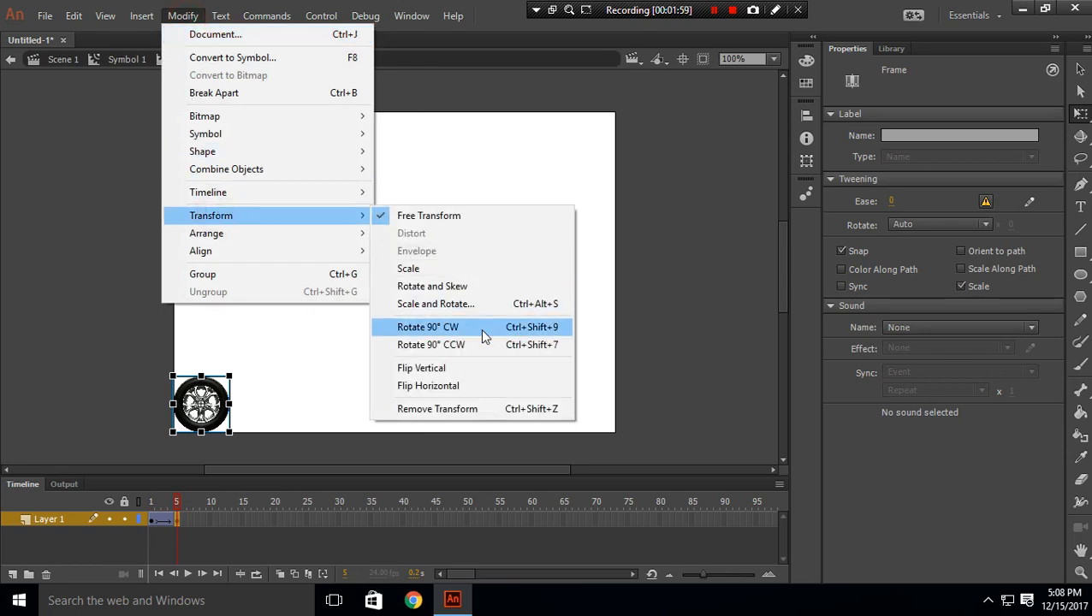
pyautogui.click(428, 327)
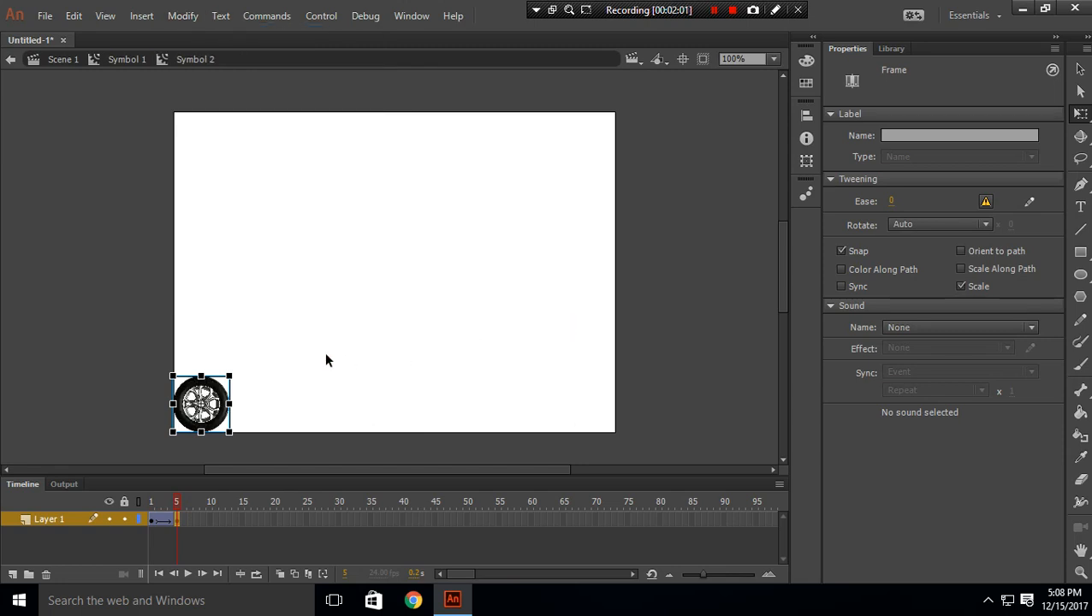
pyautogui.rightClick(175, 517)
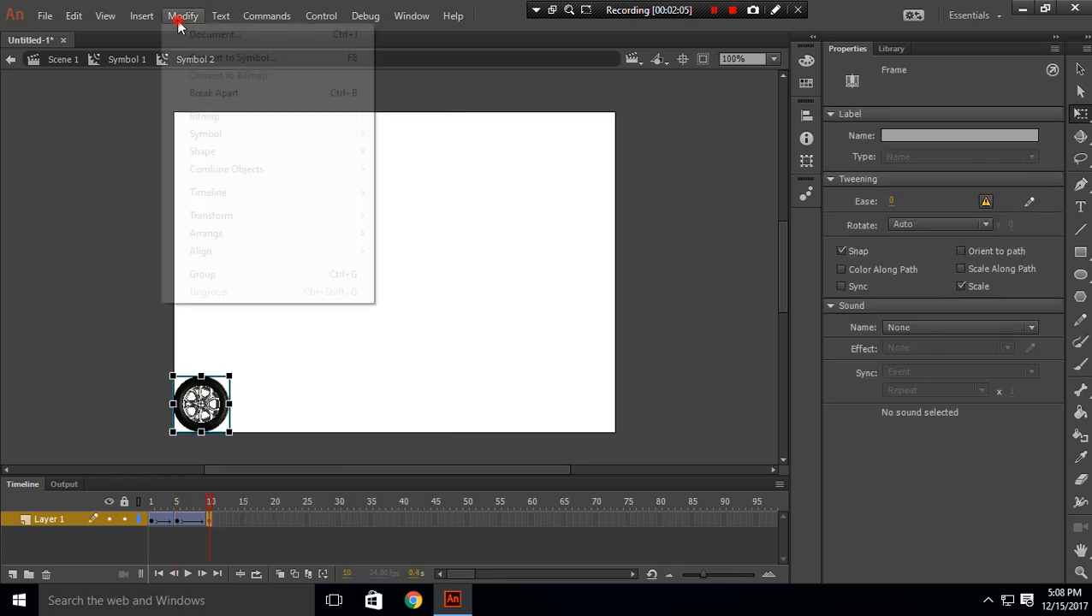
pyautogui.moveTo(210, 216)
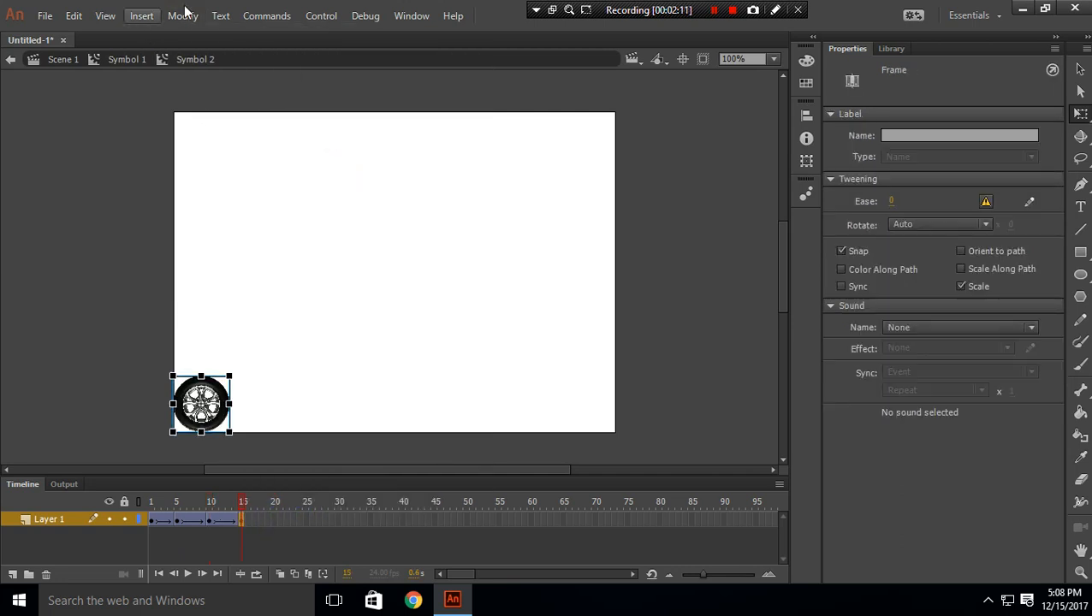
pyautogui.click(182, 15)
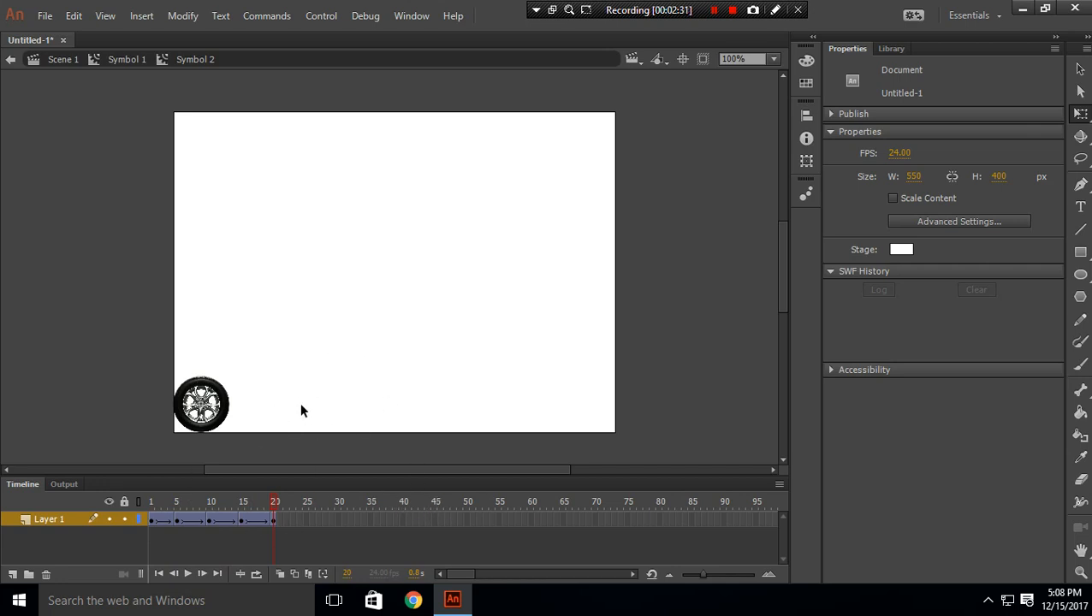
pyautogui.moveTo(441, 306)
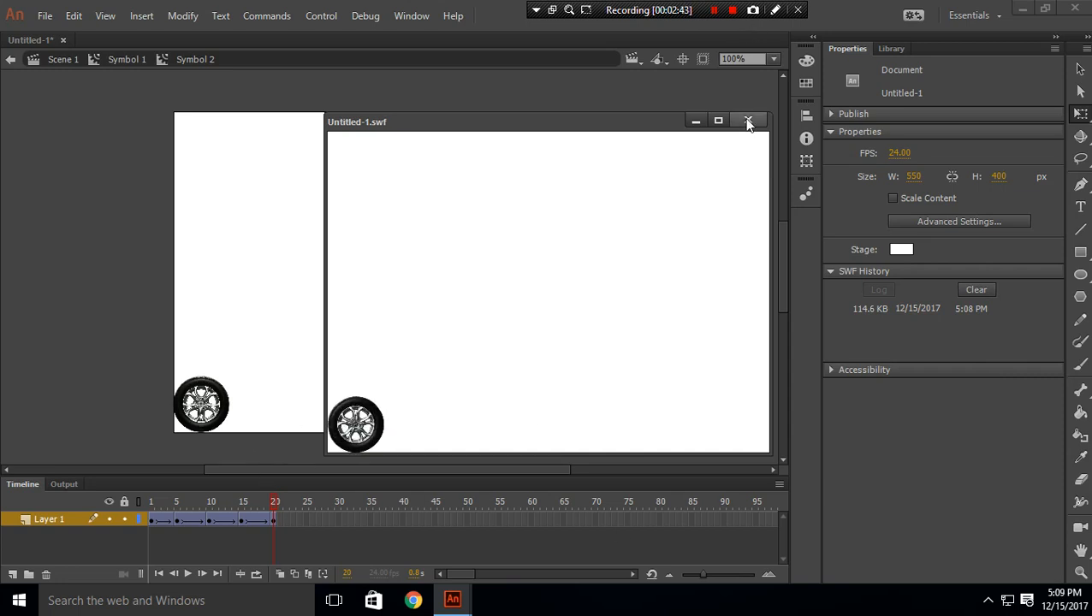
pyautogui.click(748, 119)
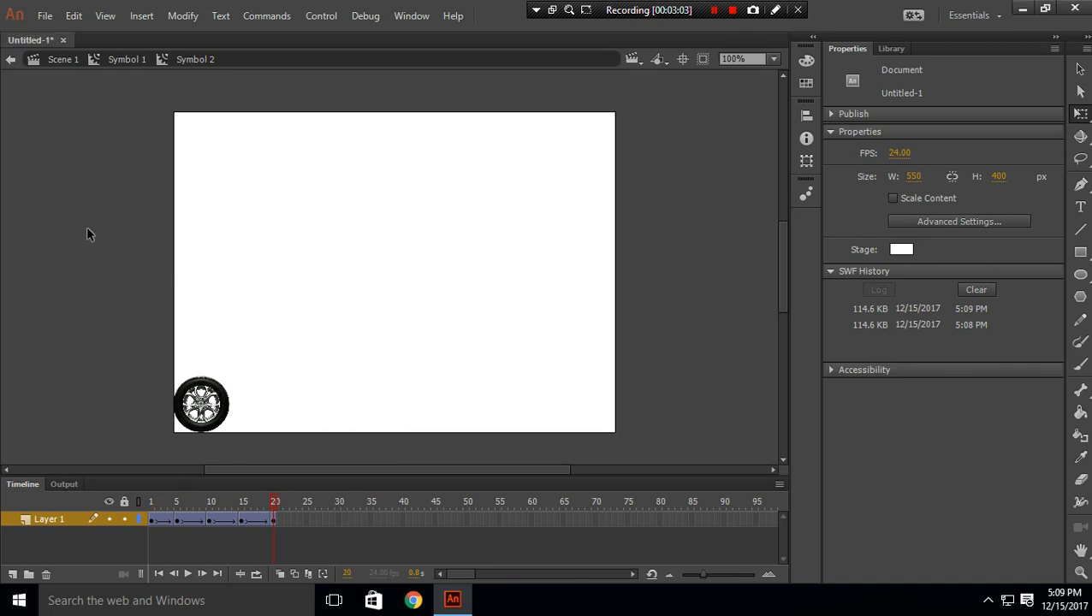
pyautogui.moveTo(62, 59)
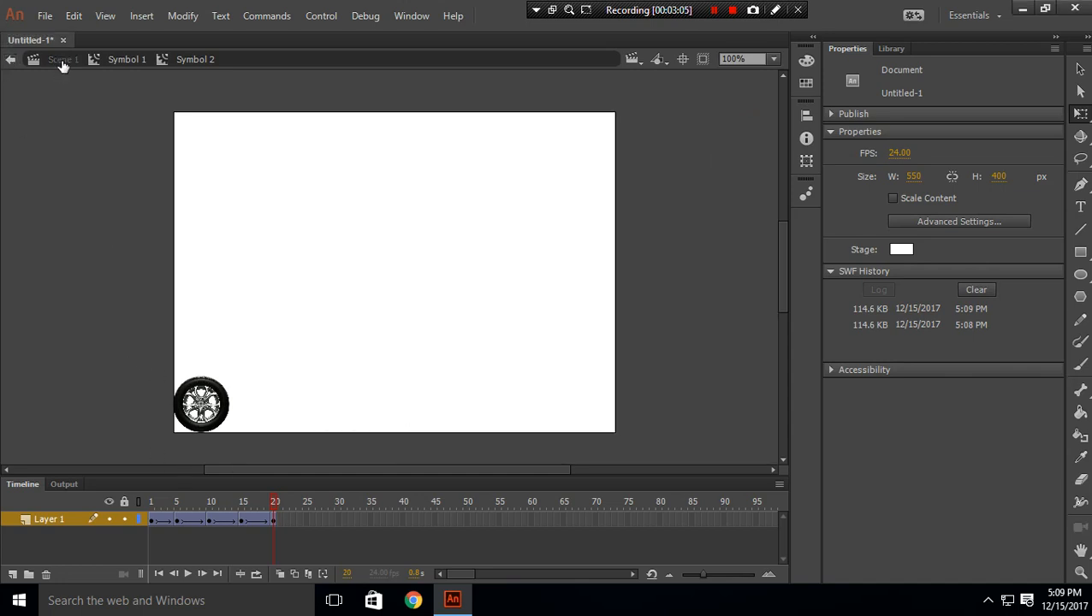
# - In Symbol 1, tween the wheel from the bottom-left to the bottom-right over 30 frames
pyautogui.click(202, 404)
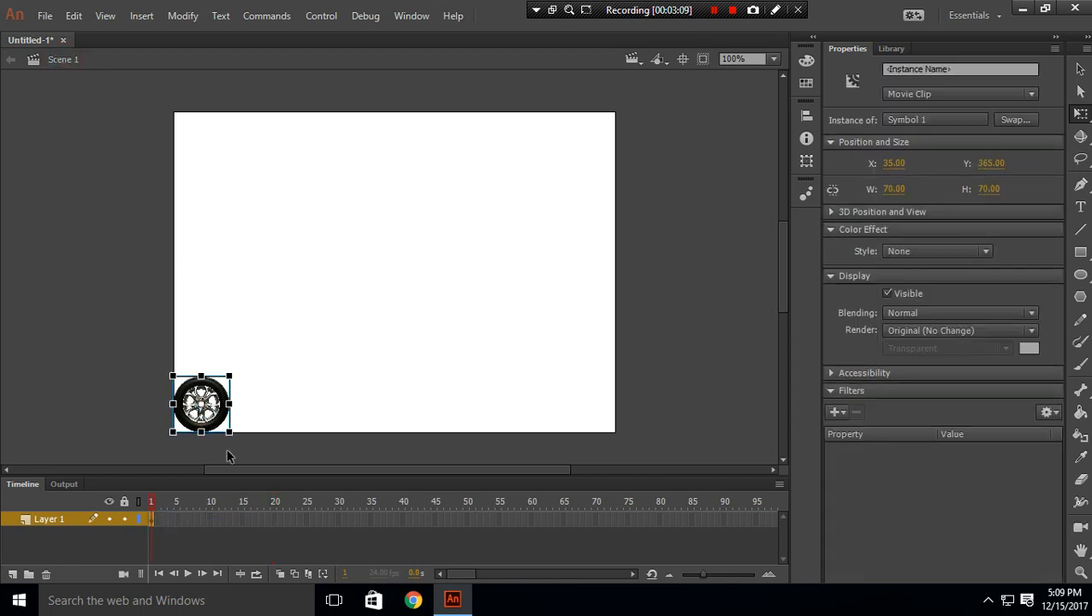
pyautogui.doubleClick(202, 404)
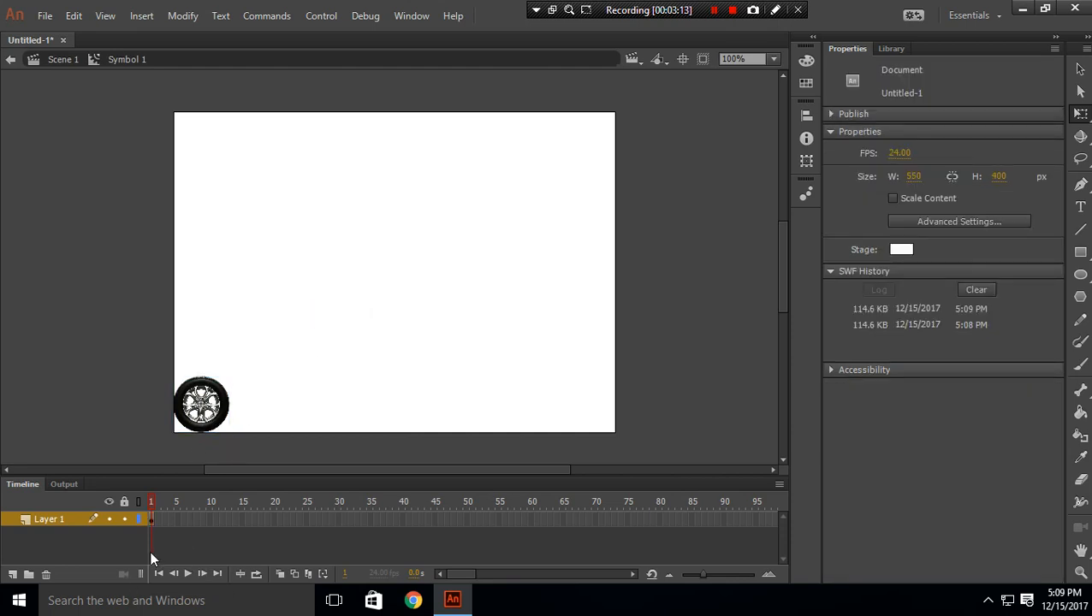
pyautogui.rightClick(150, 519)
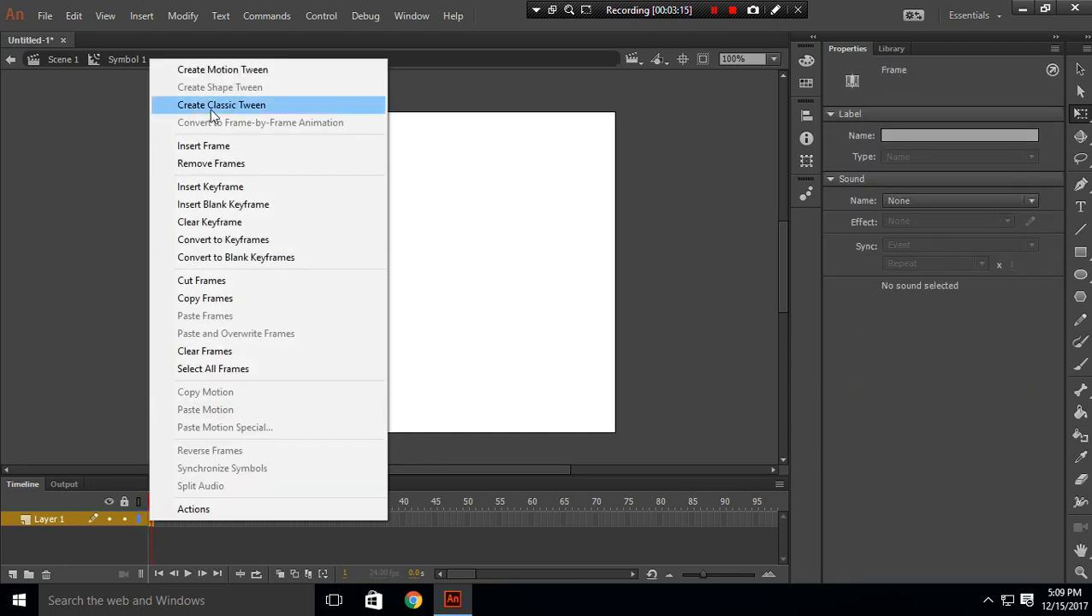
pyautogui.click(221, 105)
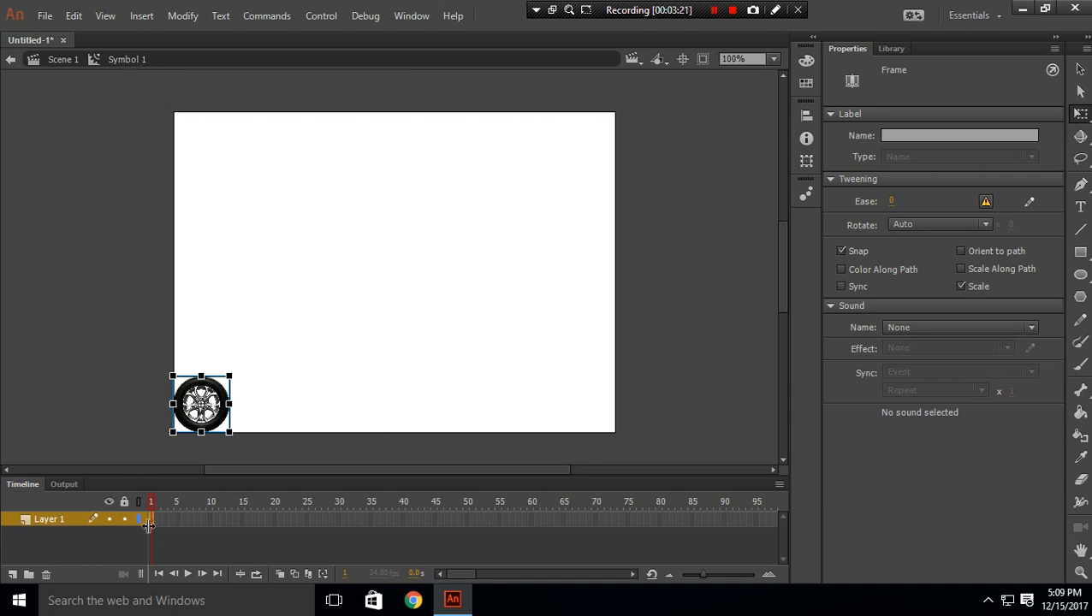
pyautogui.rightClick(147, 519)
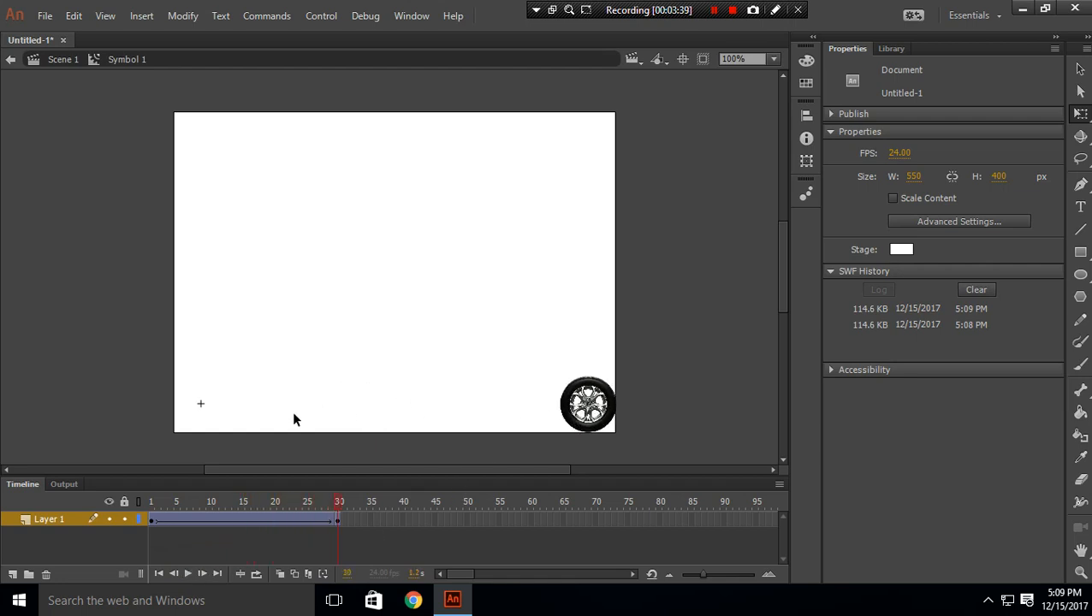
pyautogui.moveTo(186, 420)
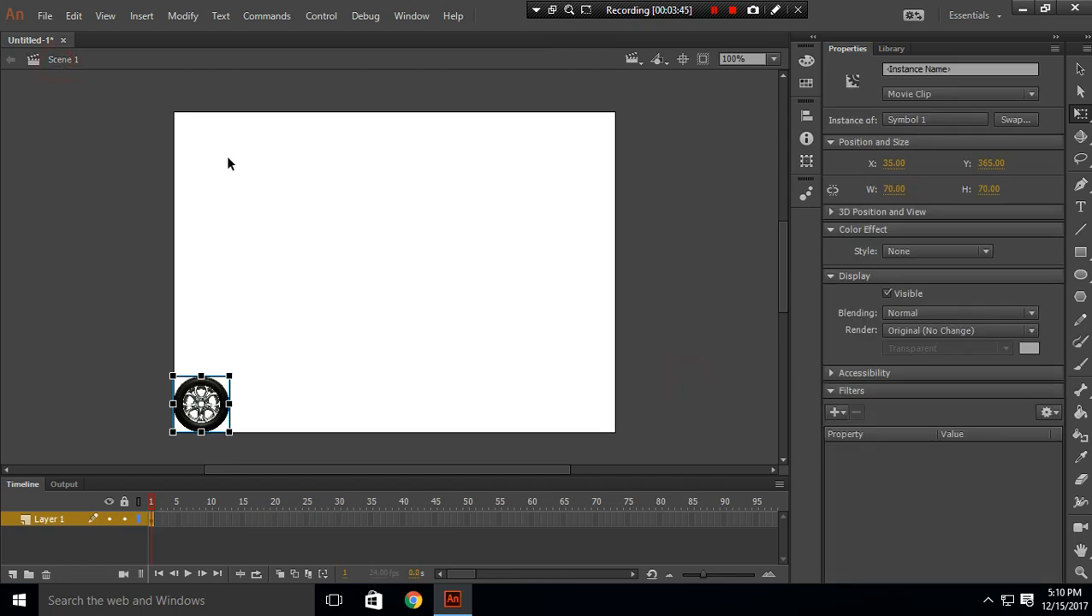
pyautogui.moveTo(91, 206)
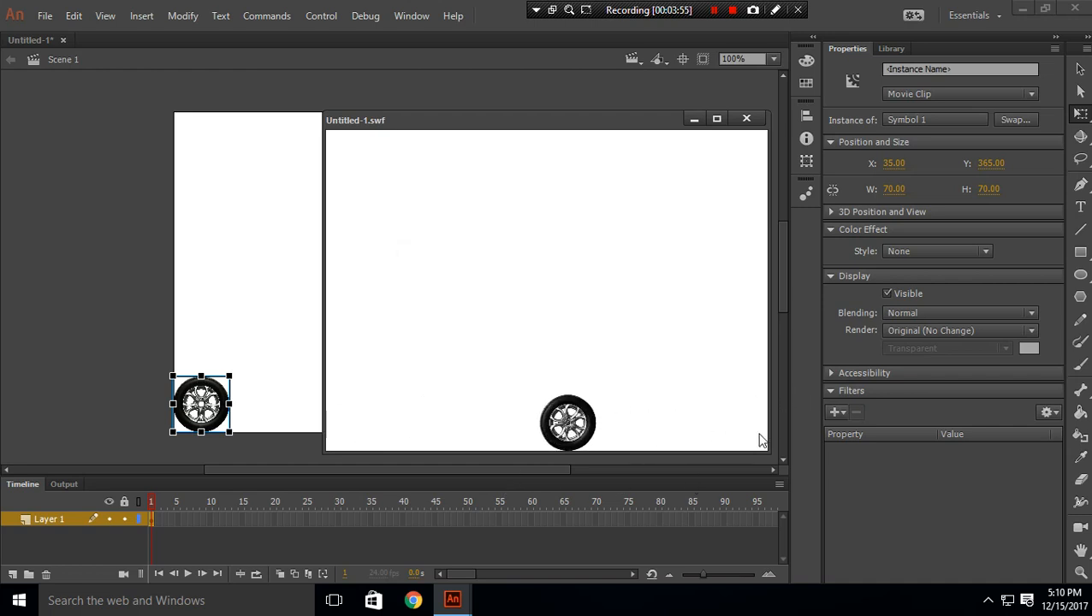
pyautogui.moveTo(568, 423); pyautogui.dragTo(408, 423)
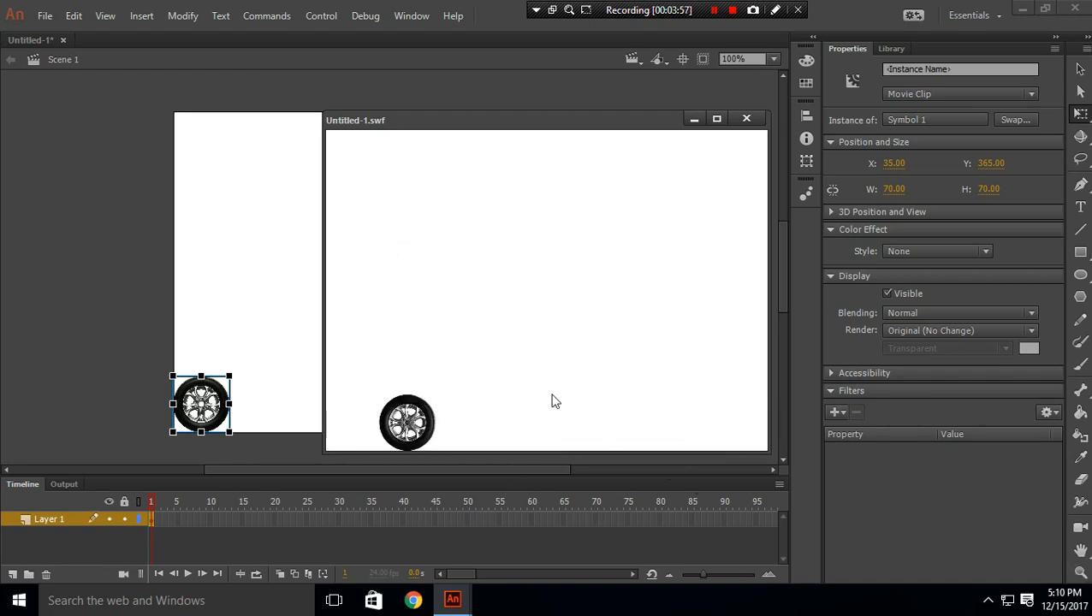
pyautogui.moveTo(408, 421); pyautogui.dragTo(633, 421)
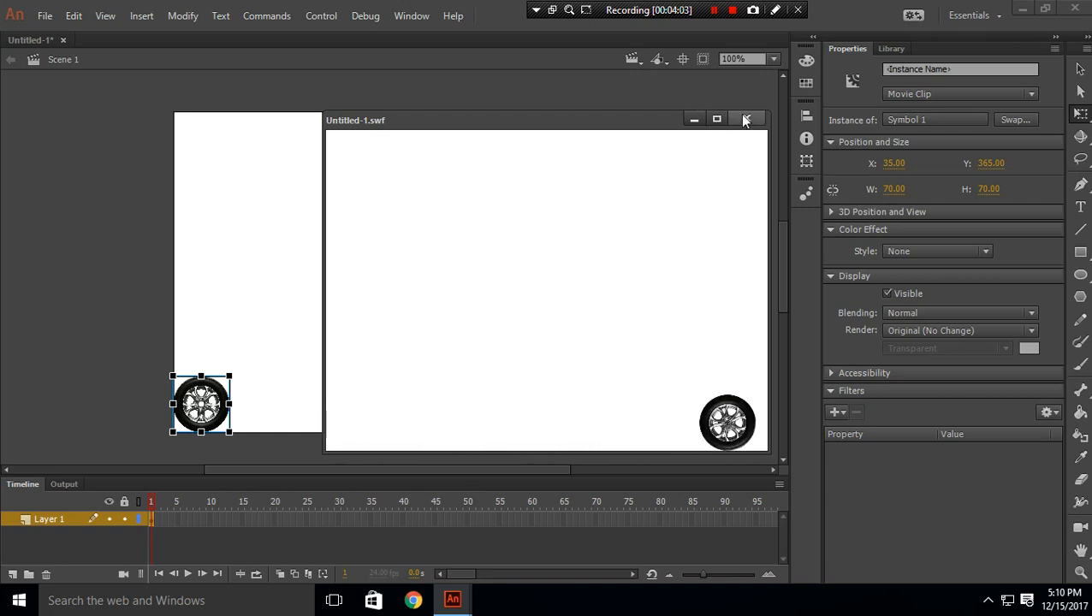
pyautogui.click(747, 120)
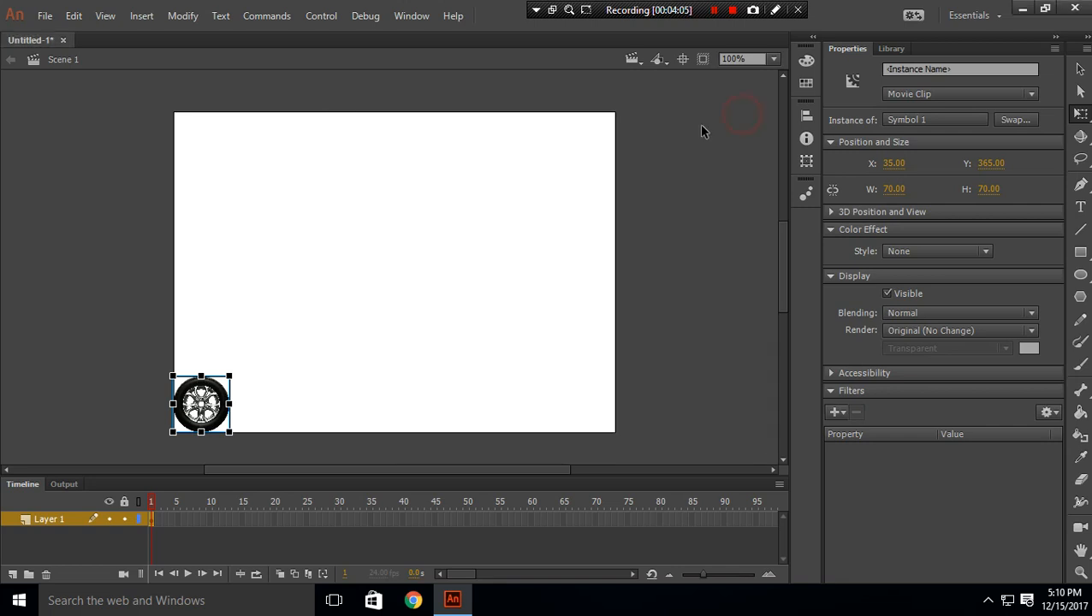
pyautogui.click(65, 483)
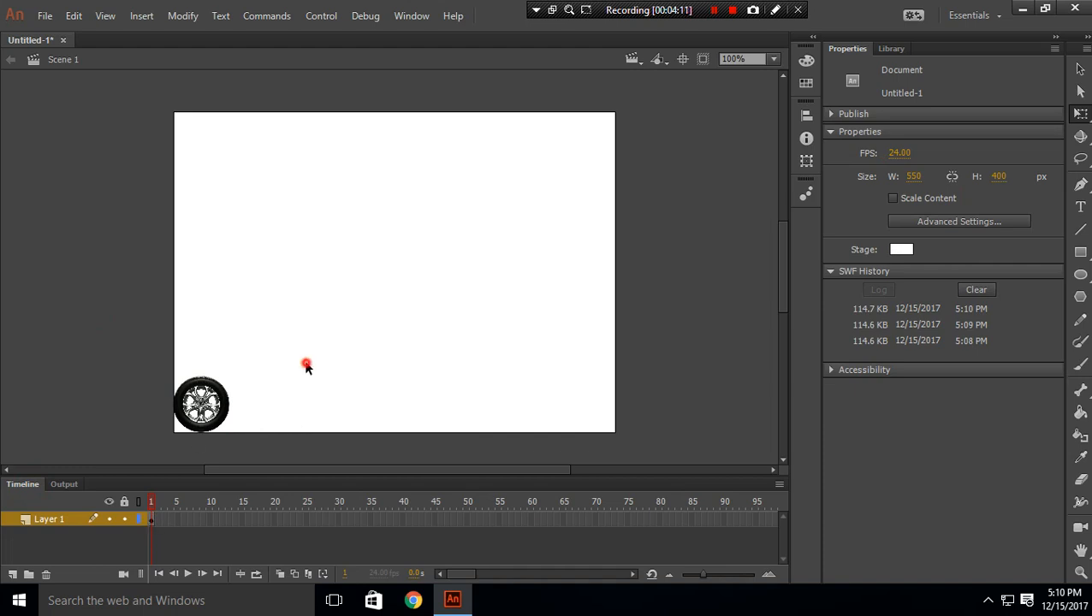
# - Move Symbol 1's travel end keyframe out to frame 60
pyautogui.click(202, 404)
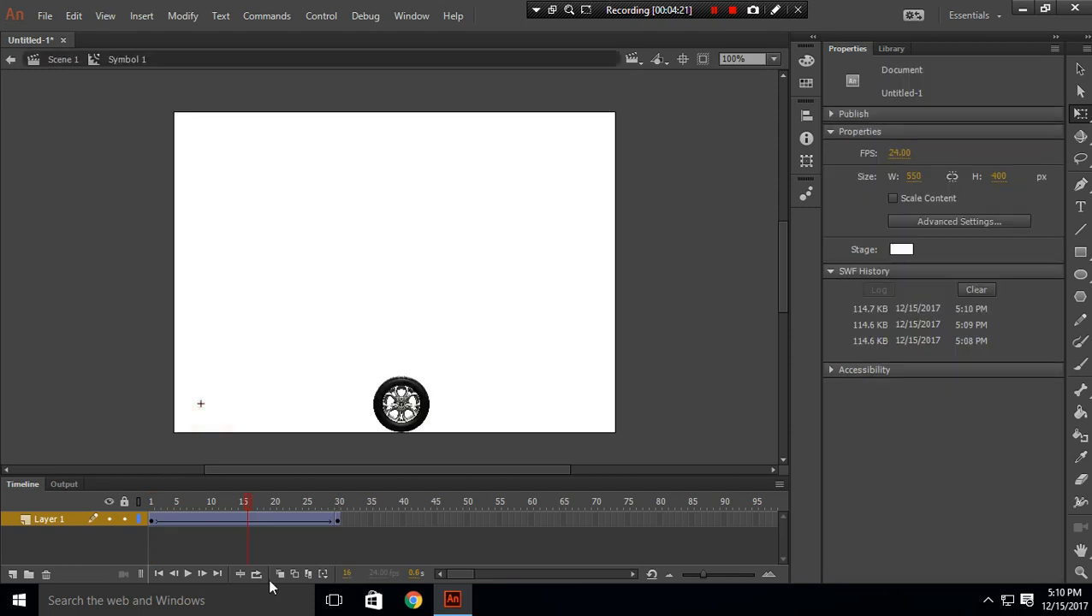
pyautogui.click(227, 501)
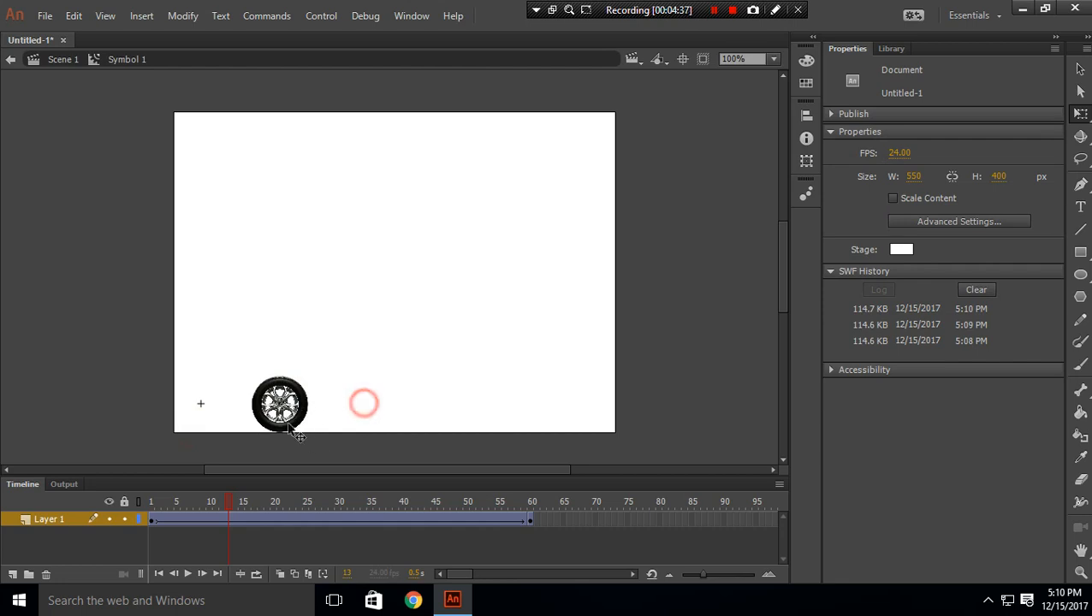
pyautogui.click(531, 520)
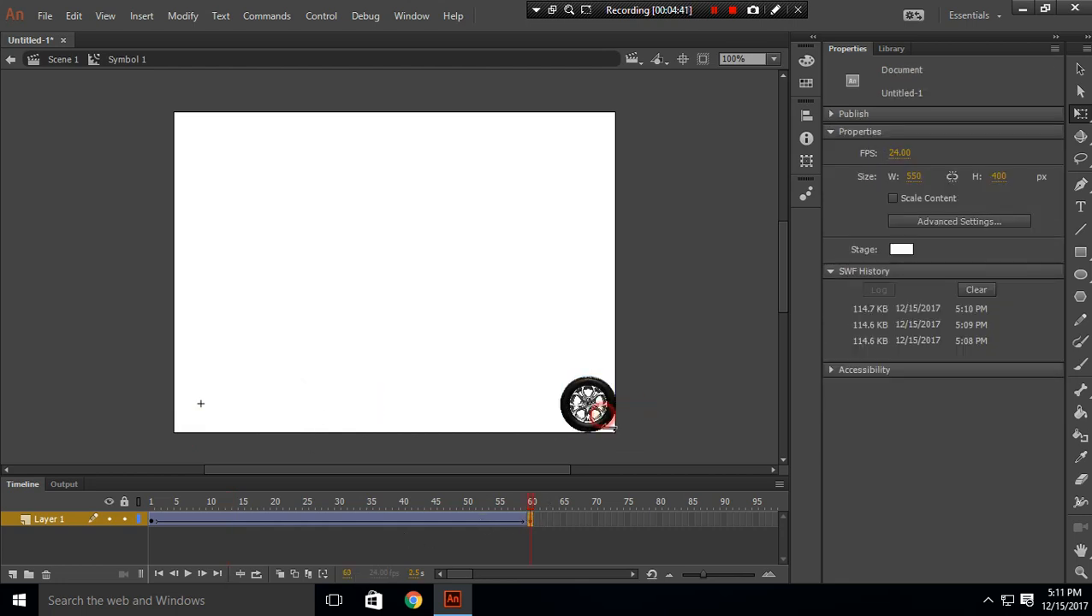
# - Enter Symbol 2 and extend the wheel's spin keyframes to frame 30
pyautogui.doubleClick(587, 404)
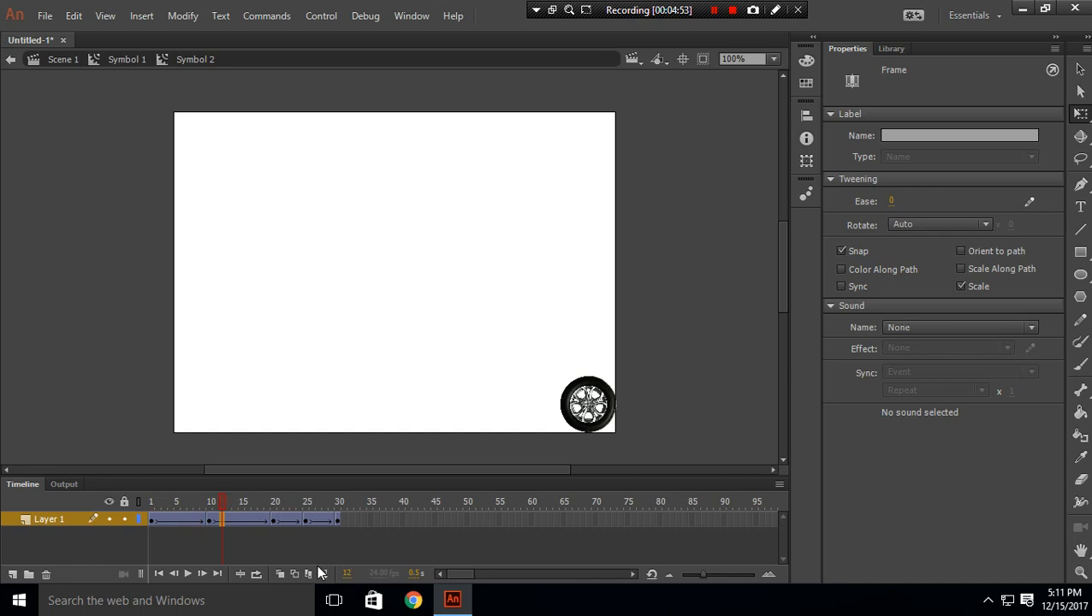
pyautogui.click(177, 502)
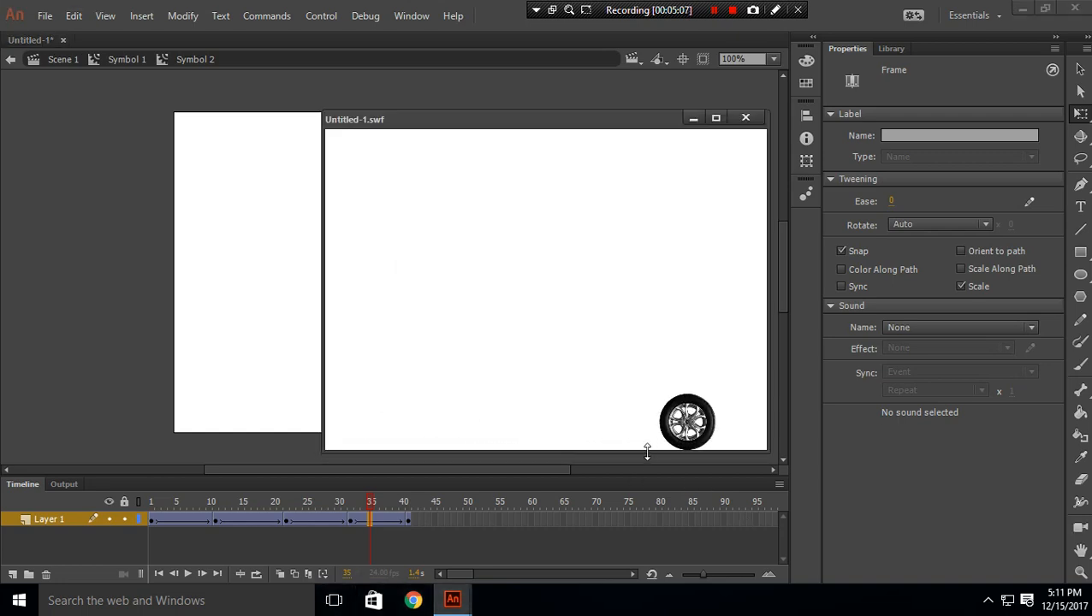
# - Extend the wheel's rotation tween inside Symbol 2 out to about frame 50
pyautogui.moveTo(688, 421); pyautogui.dragTo(610, 421)
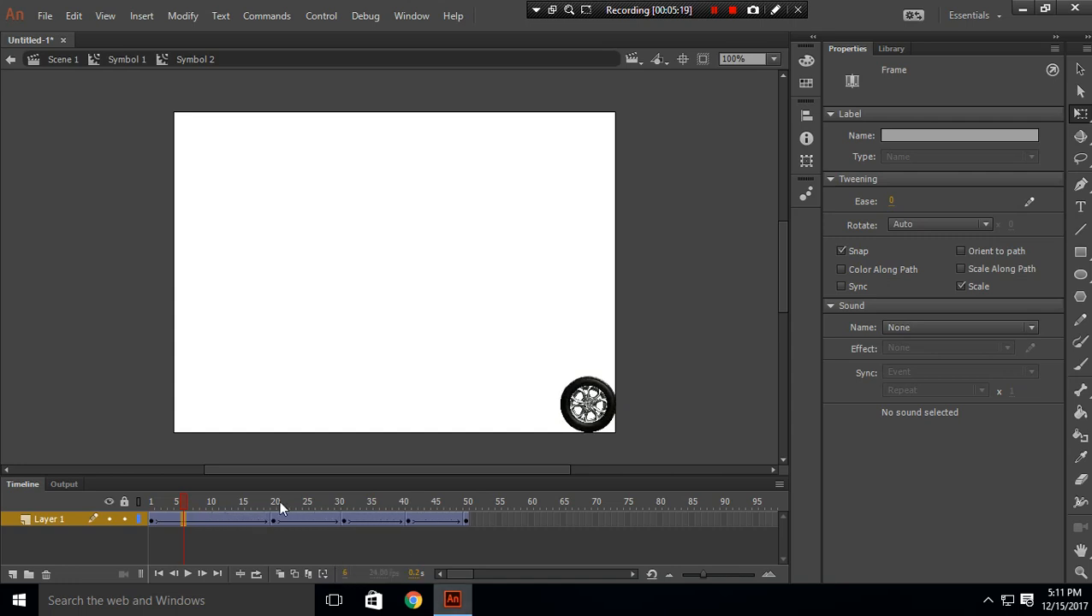
# - Step back up through Symbol 1 to the main Scene 1 timeline
pyautogui.click(294, 502)
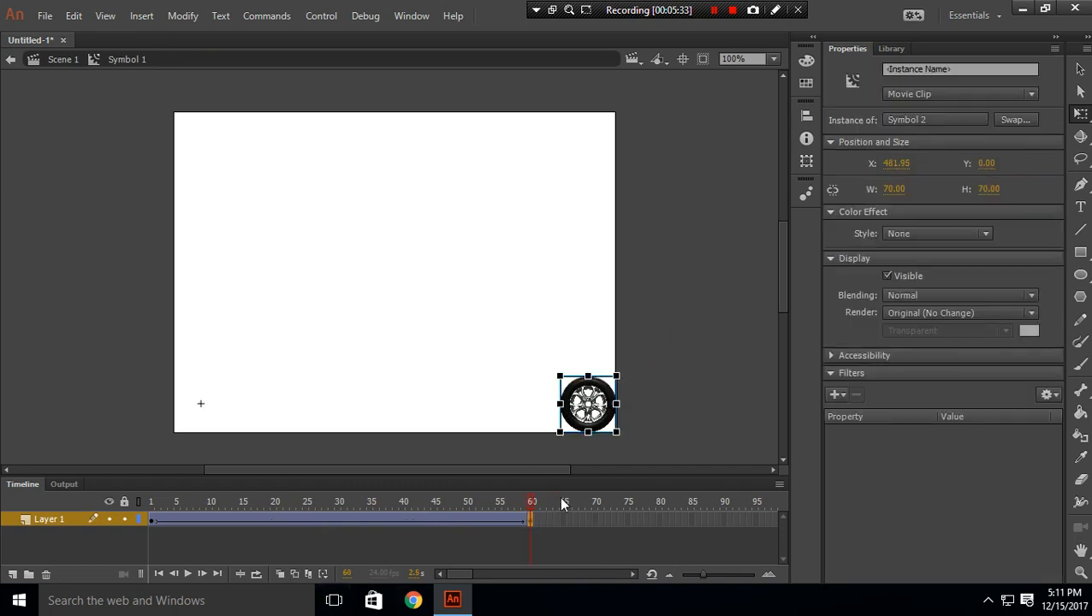
pyautogui.click(531, 521)
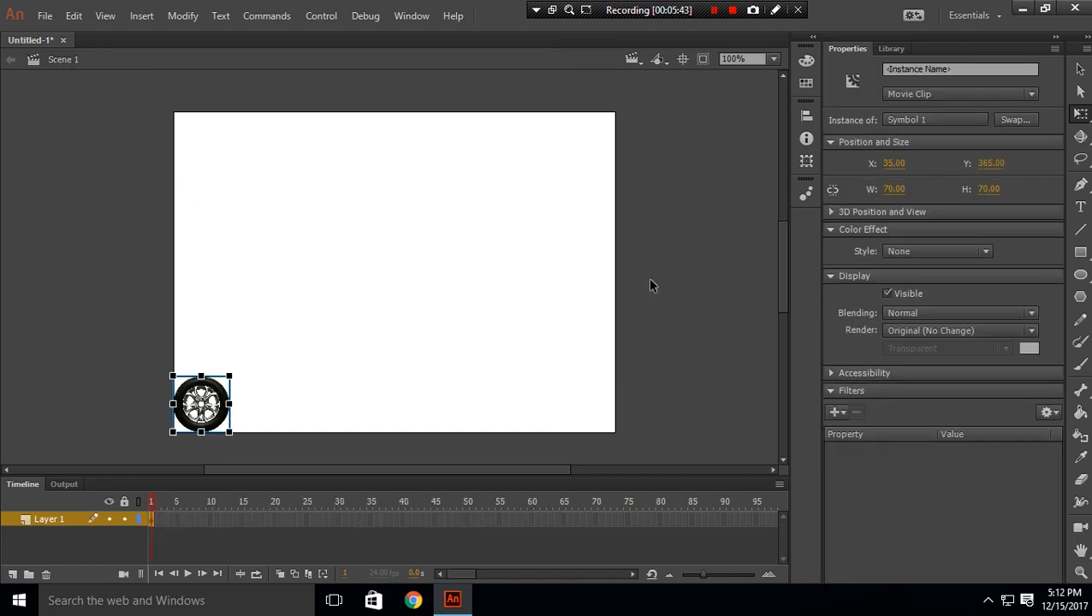
pyautogui.moveTo(562, 308)
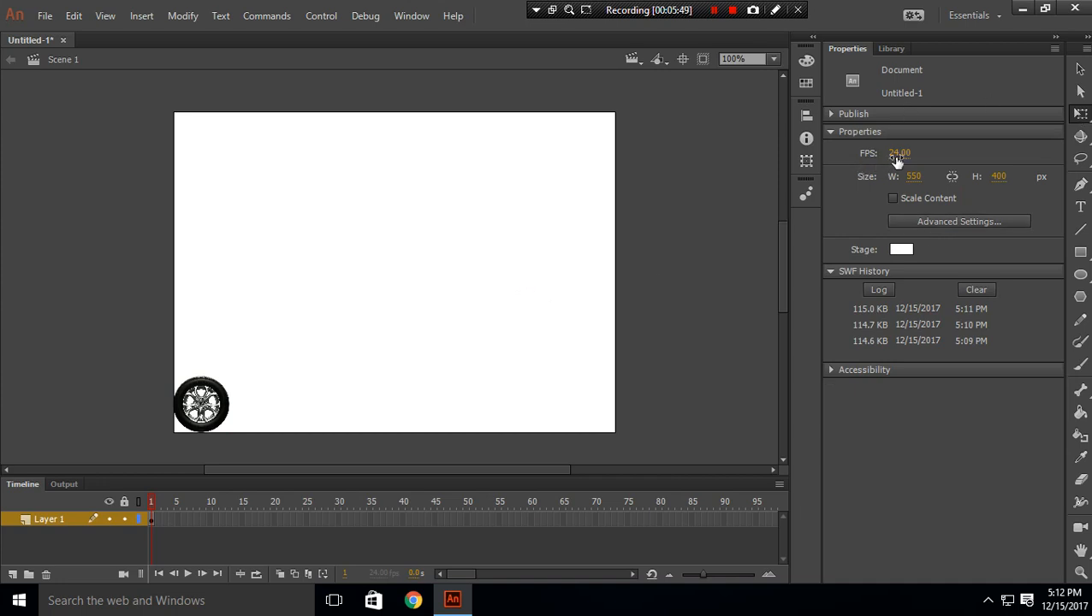
# - Change the document frame rate to 60 fps and preview the rolling wheel, then close the test window
pyautogui.doubleClick(901, 152)
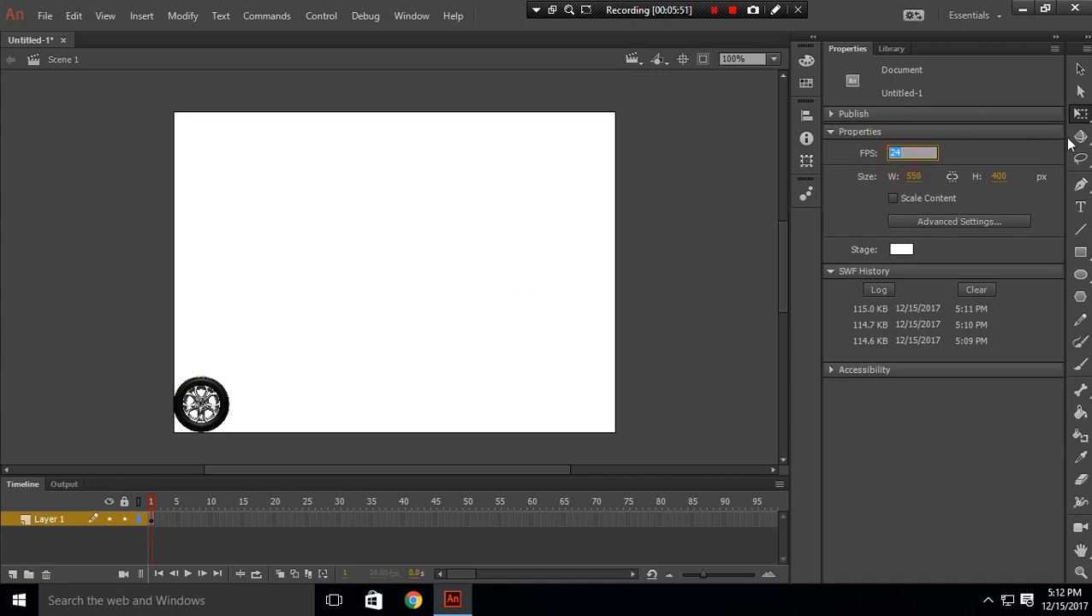
pyautogui.write('60.00')
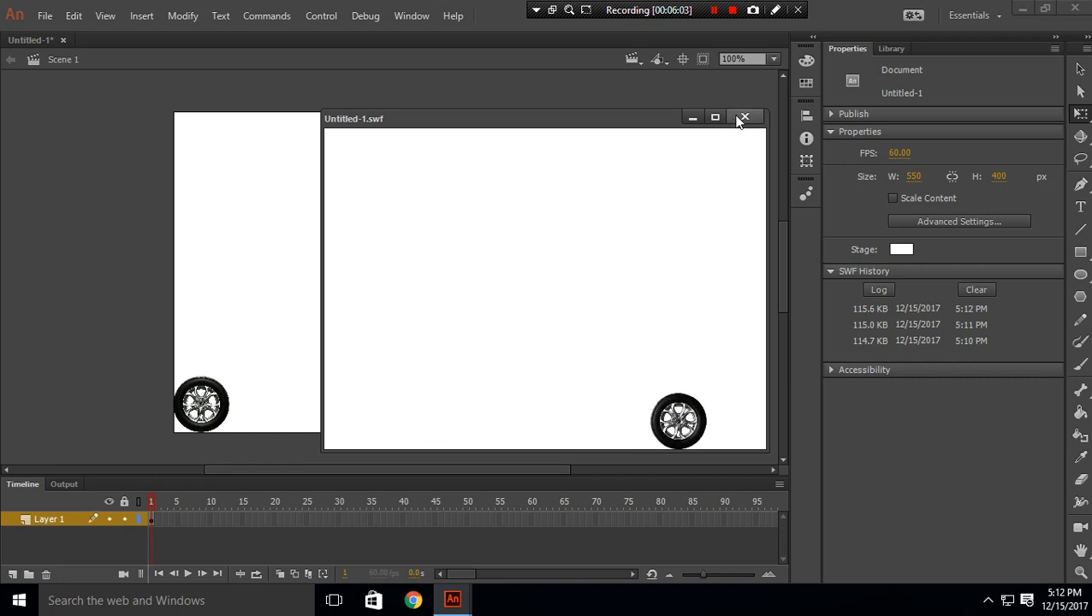
pyautogui.click(743, 117)
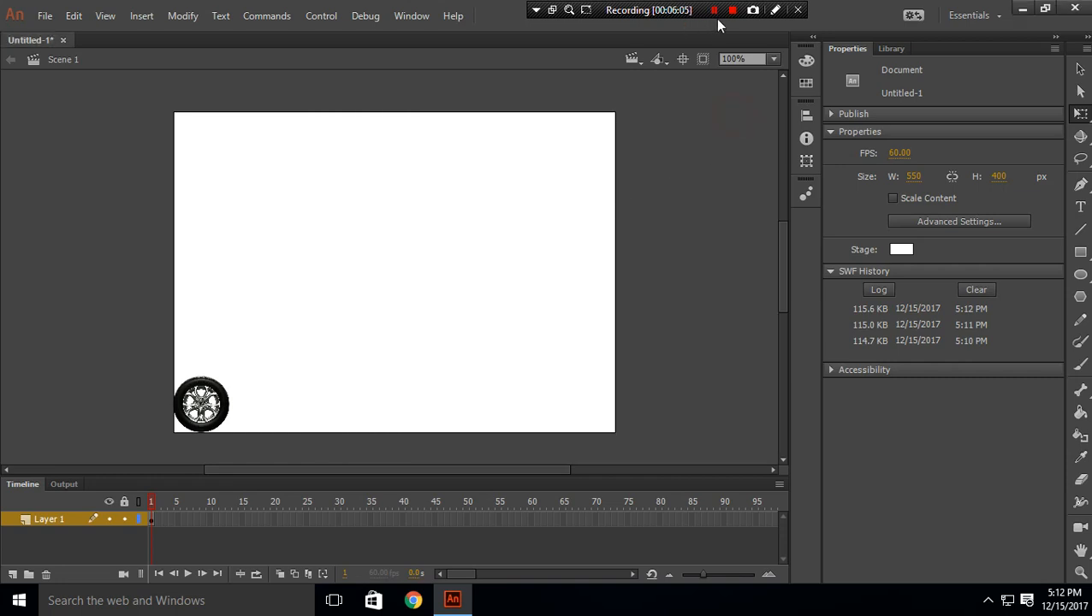